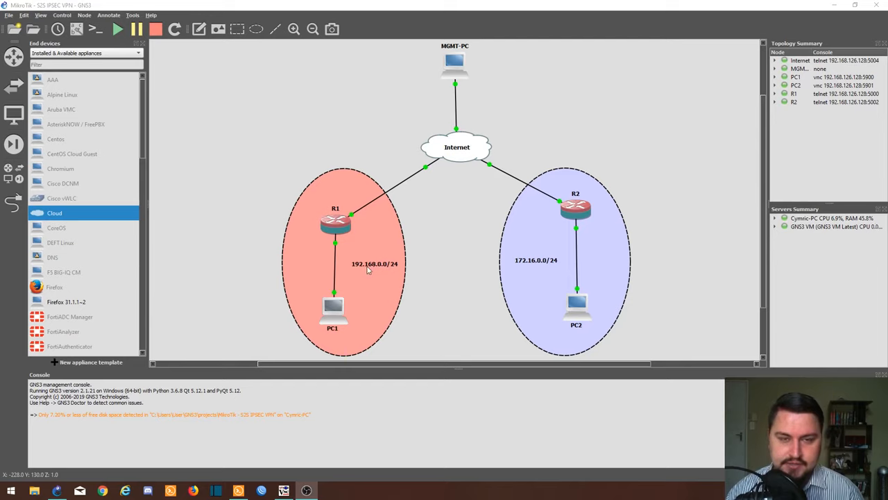
pyautogui.moveTo(380, 270)
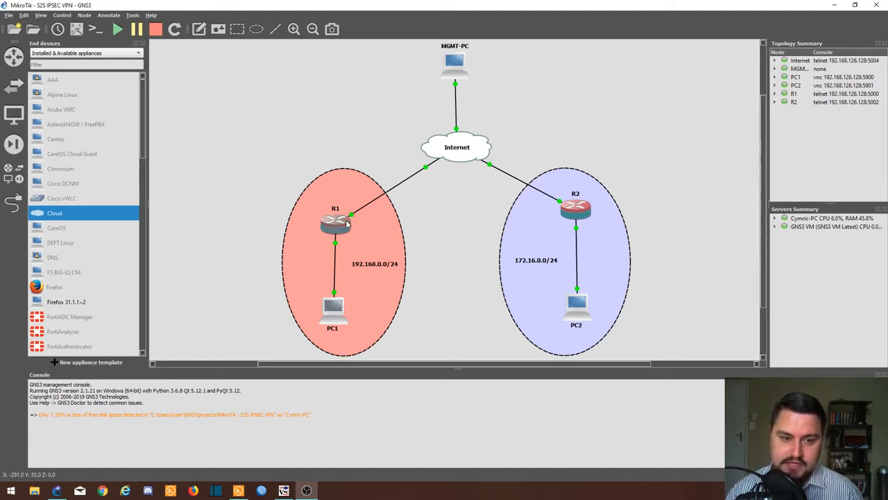
pyautogui.moveTo(354, 238)
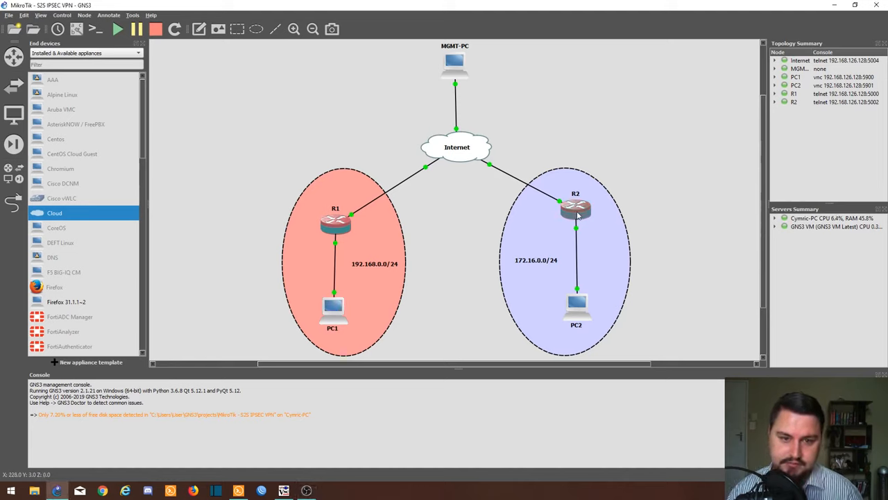
pyautogui.moveTo(468, 231)
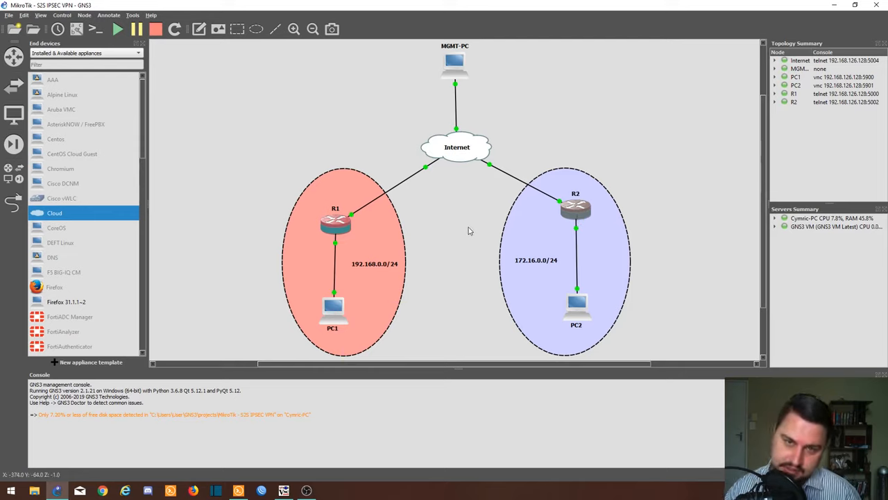
pyautogui.moveTo(471, 219)
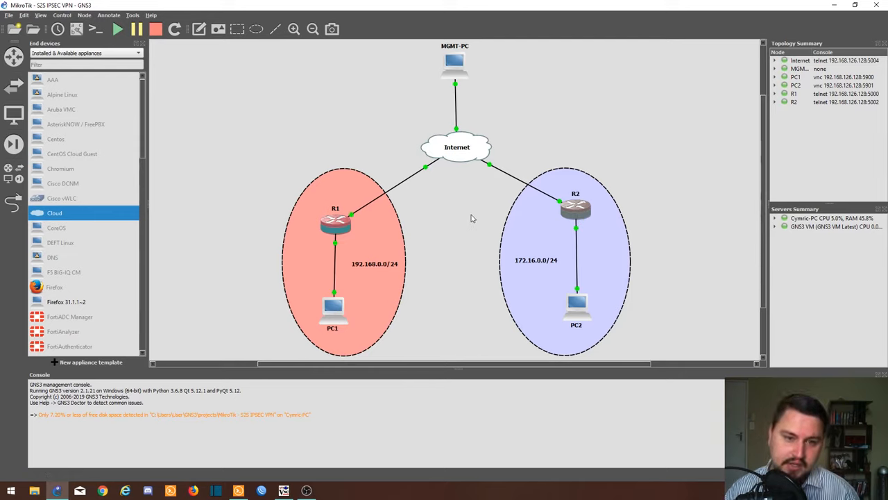
pyautogui.moveTo(498, 220)
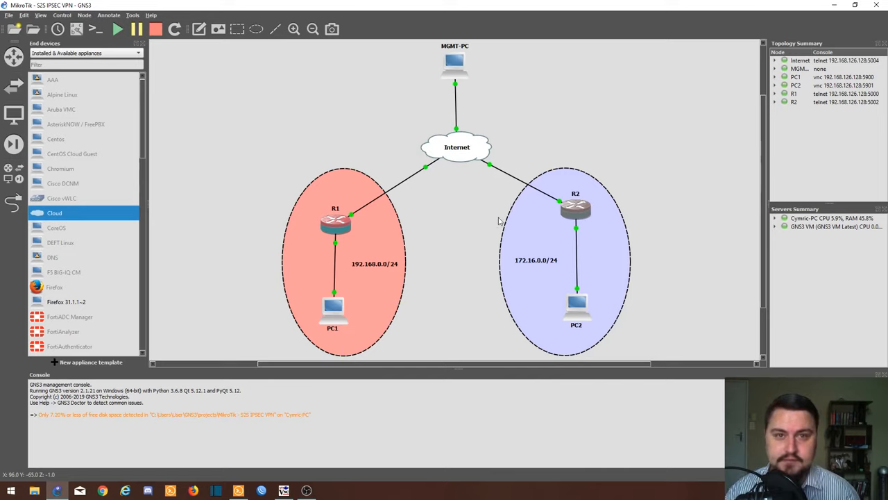
pyautogui.moveTo(482, 226)
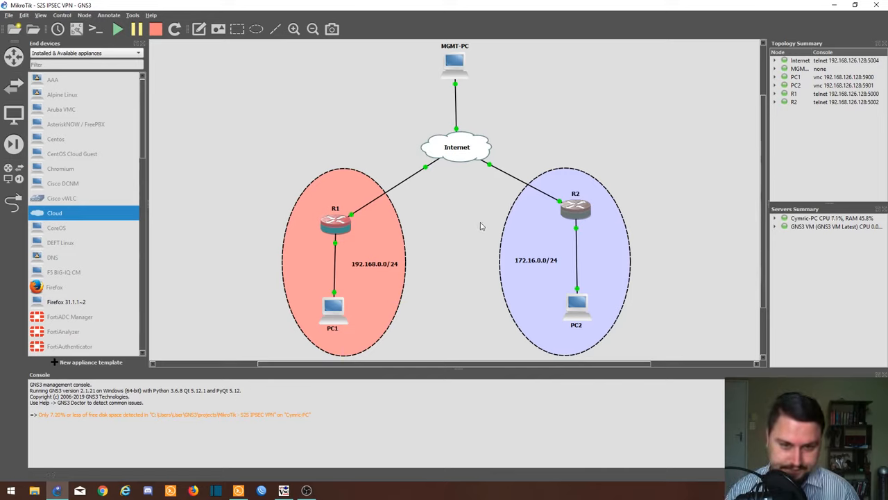
pyautogui.moveTo(465, 153)
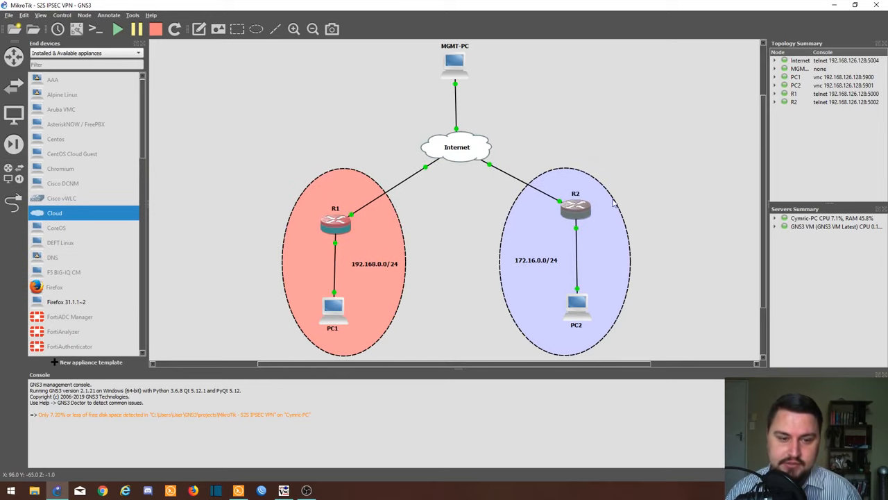
pyautogui.moveTo(479, 213)
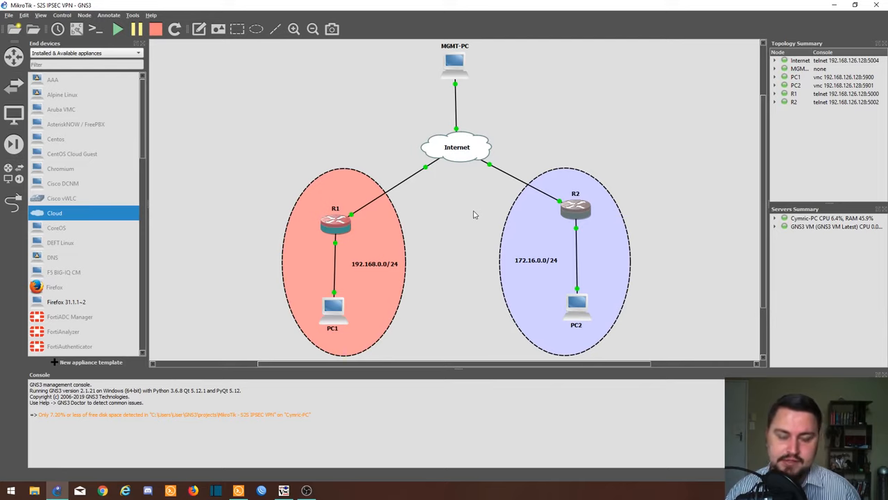
pyautogui.moveTo(396, 238)
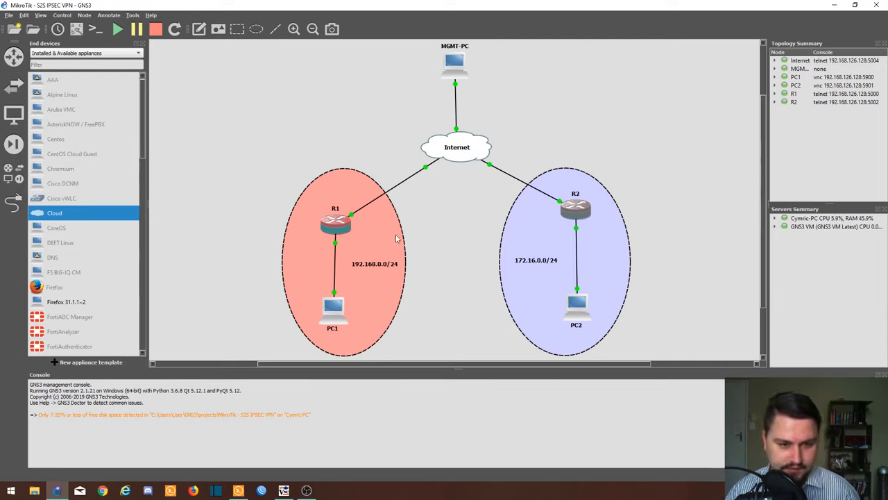
pyautogui.moveTo(401, 213)
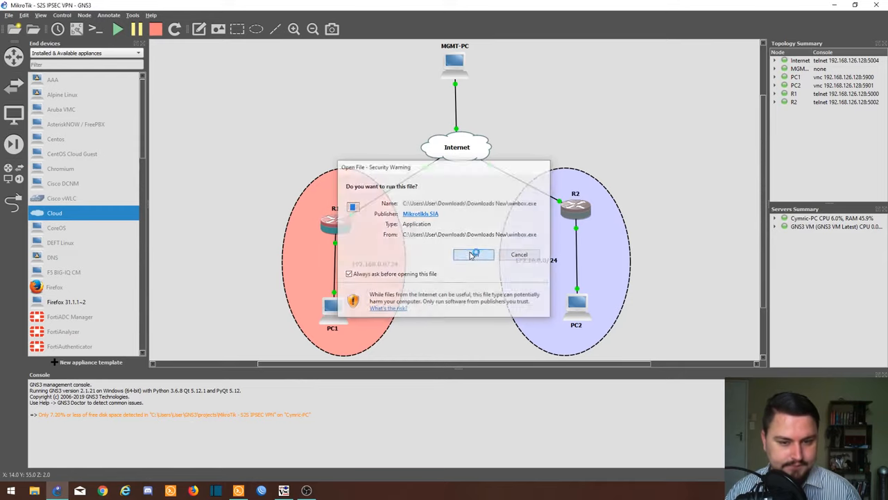
# Step: Launch two WinBox copies and connect to routers 169.255.255.2 and 169.255.255.6
pyautogui.click(473, 255)
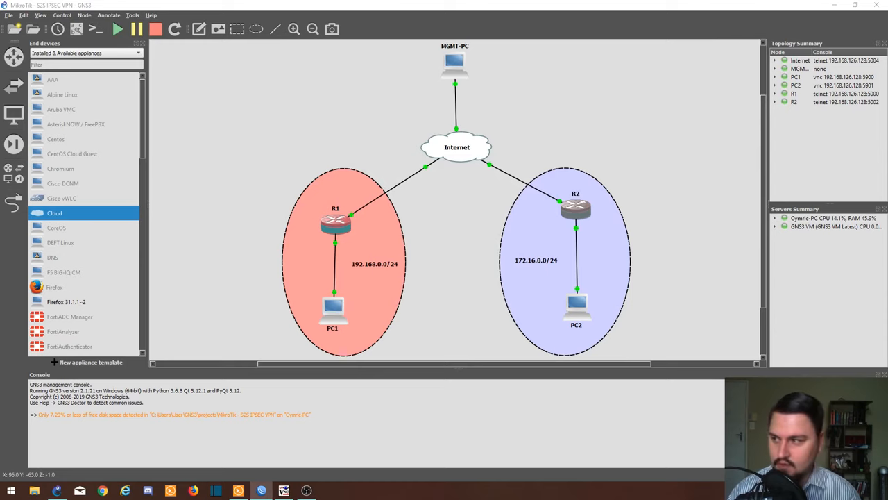
pyautogui.click(261, 490)
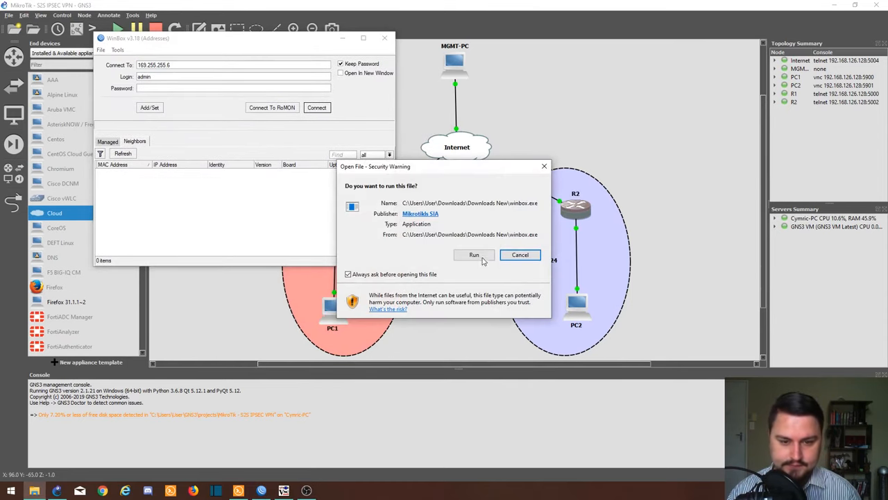
pyautogui.click(474, 255)
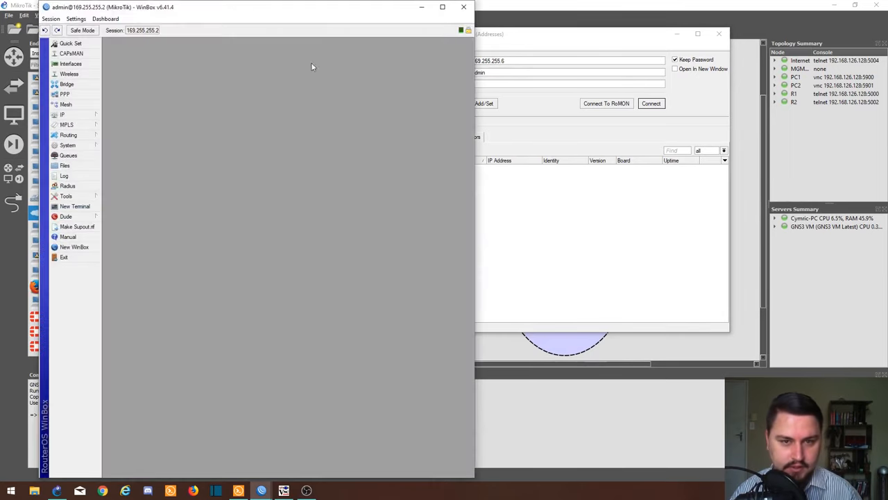
pyautogui.click(651, 103)
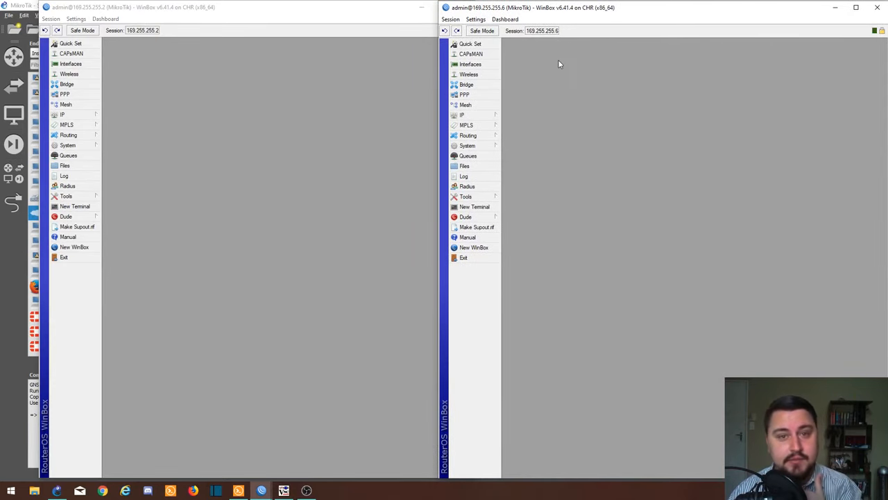
pyautogui.moveTo(556, 61)
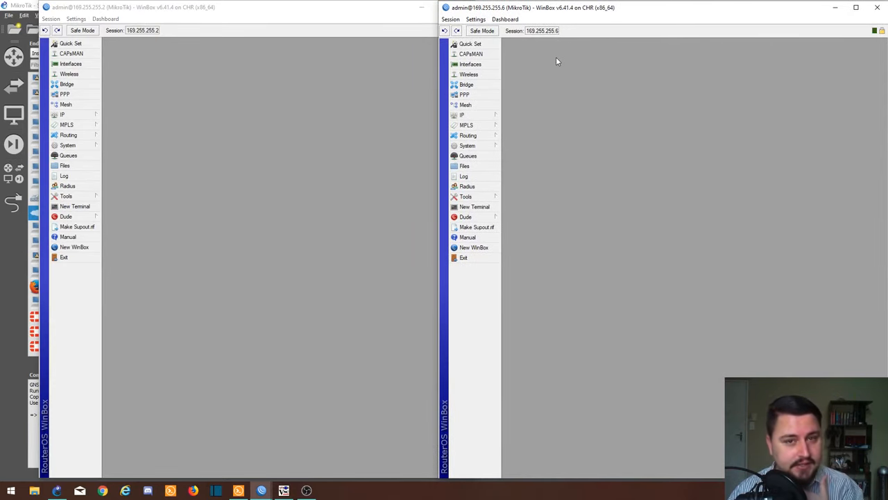
pyautogui.moveTo(482, 95)
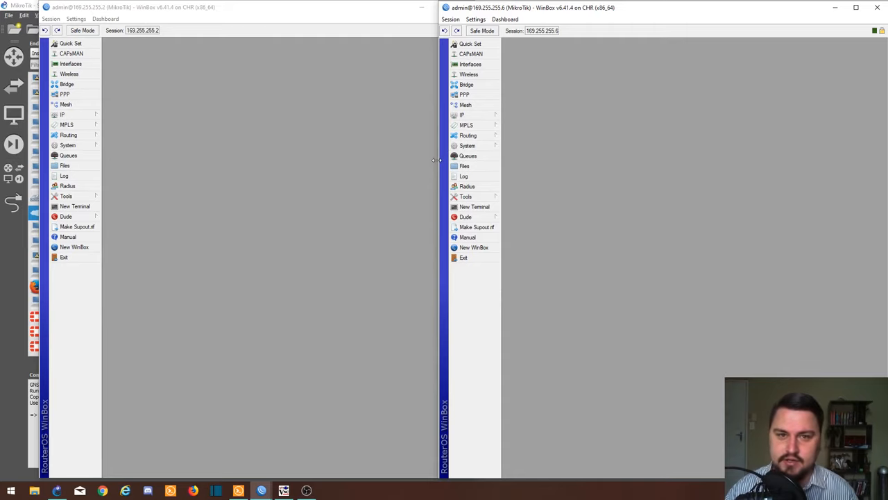
pyautogui.moveTo(207, 17)
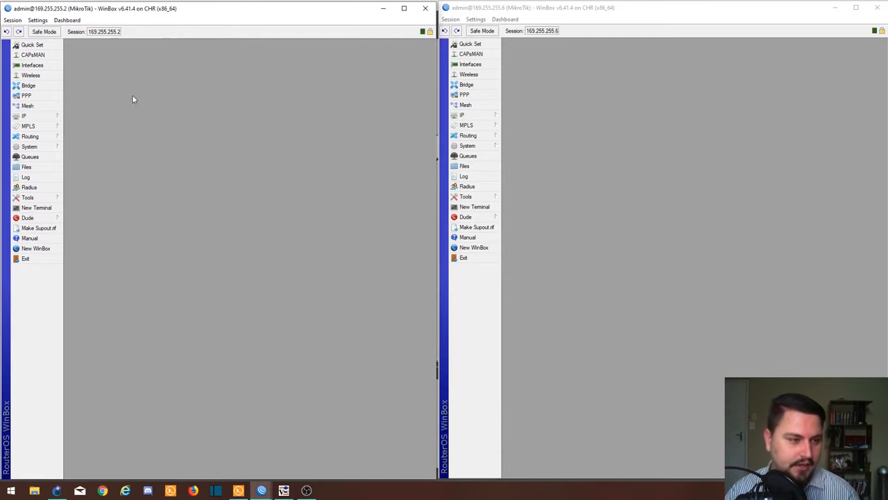
# Step: Open terminals on both routers and view the address lists showing 192.168.0.1/24 and 172.16.0.1/24
pyautogui.click(36, 208)
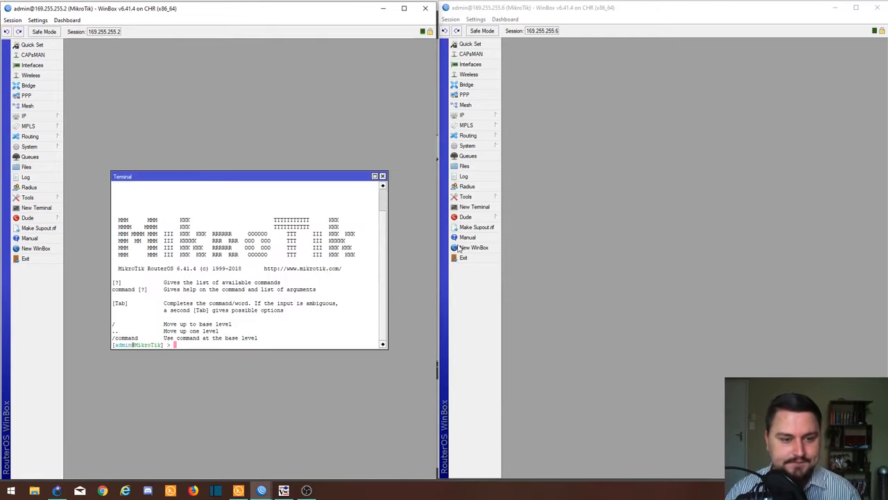
pyautogui.click(474, 207)
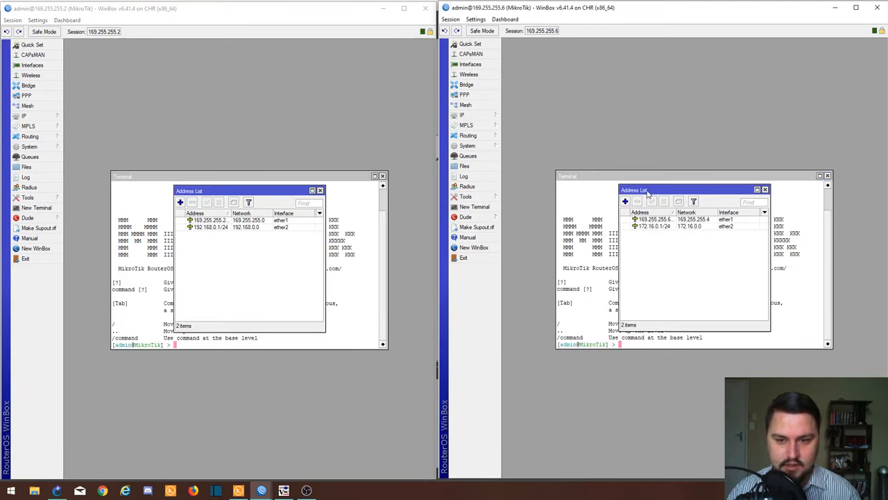
pyautogui.click(208, 220)
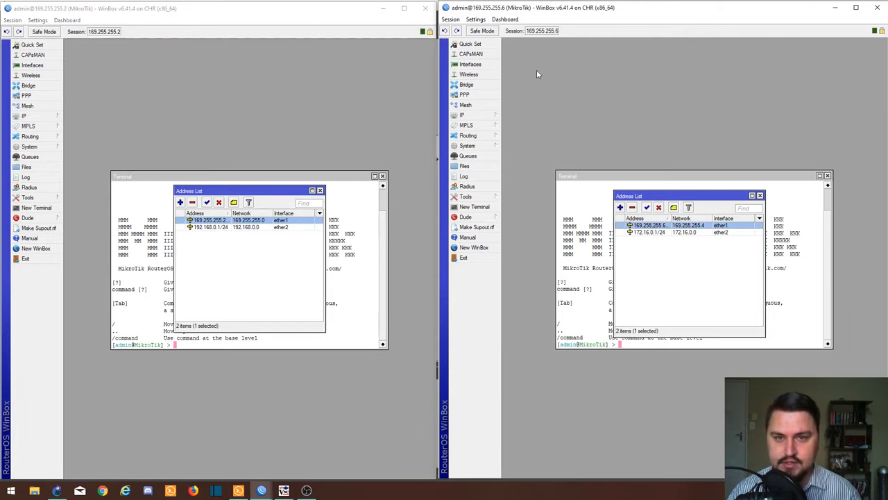
pyautogui.moveTo(555, 78)
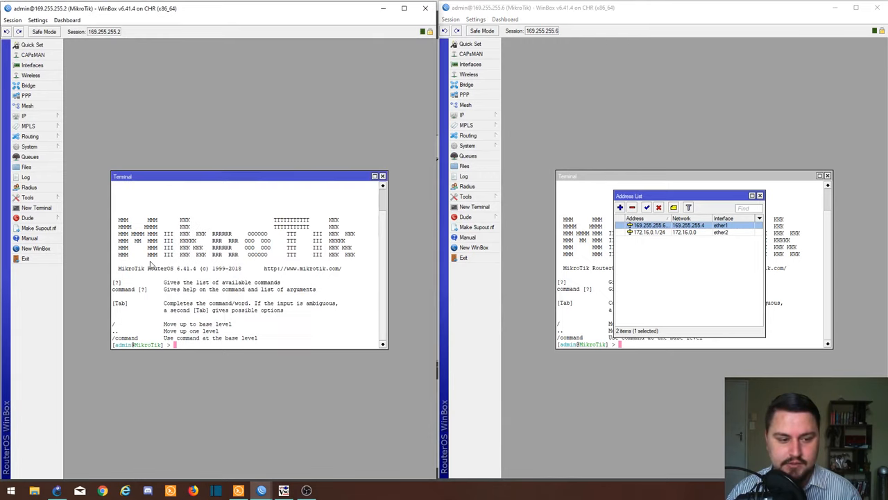
# Step: Ping 169.255.255.6 from R1's terminal
pyautogui.write('p')
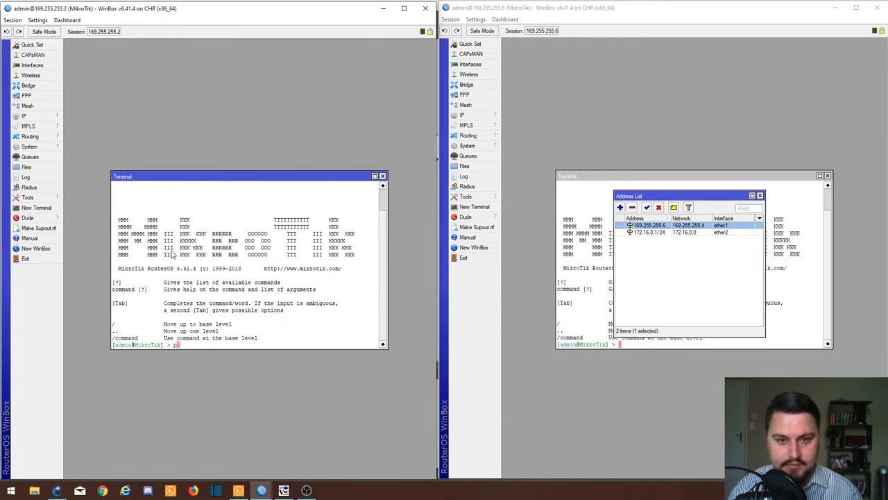
pyautogui.write('ing')
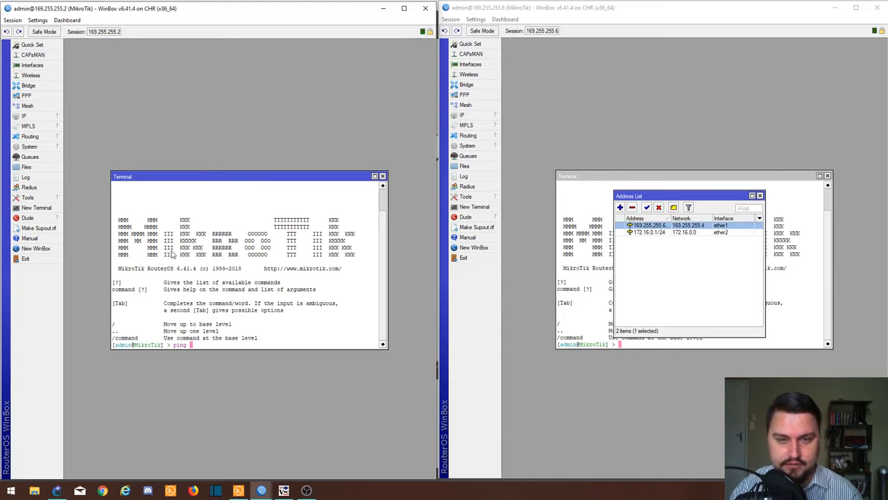
pyautogui.write('169')
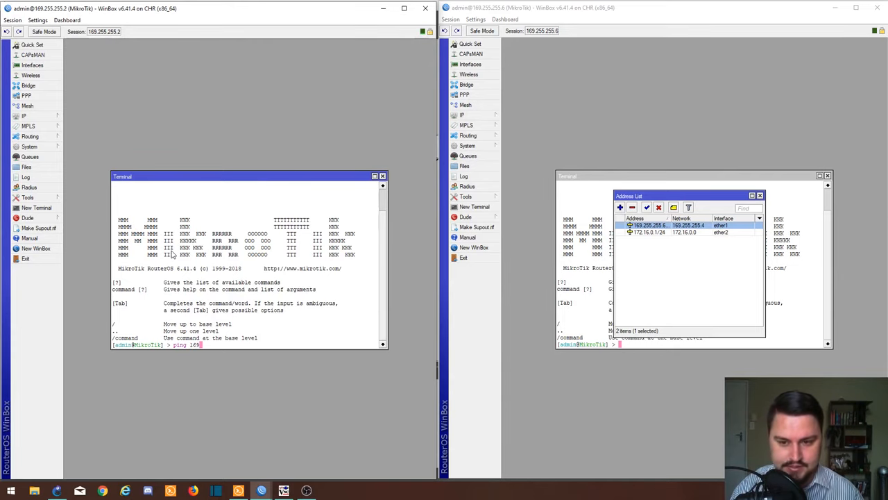
pyautogui.write('.255.255.6')
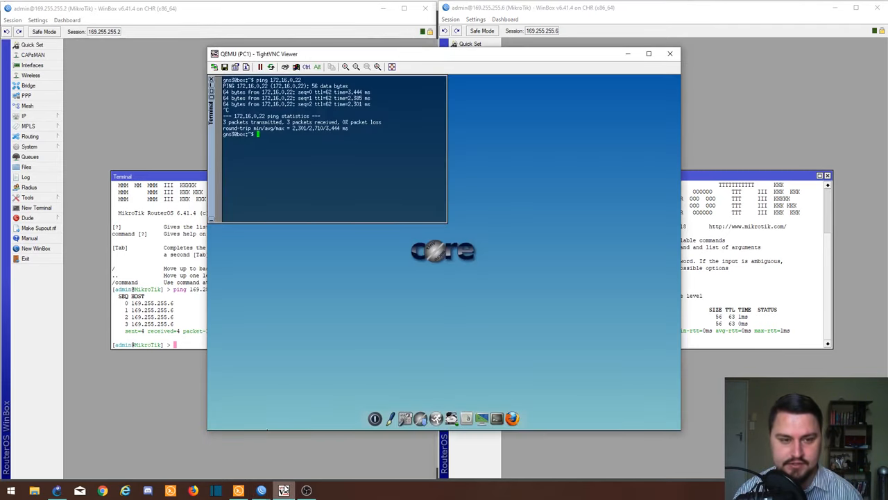
# Step: Open PC2's VNC console from the GNS3 topology and place it beside PC1's
pyautogui.click(669, 53)
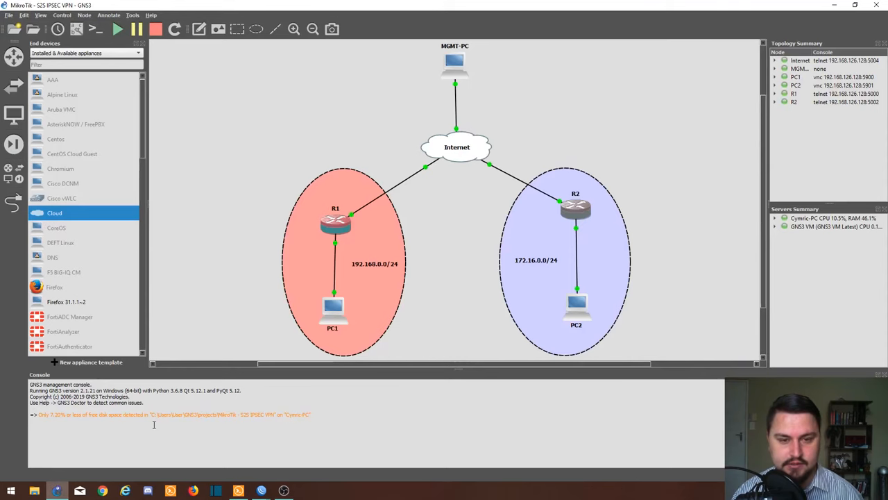
pyautogui.doubleClick(333, 309)
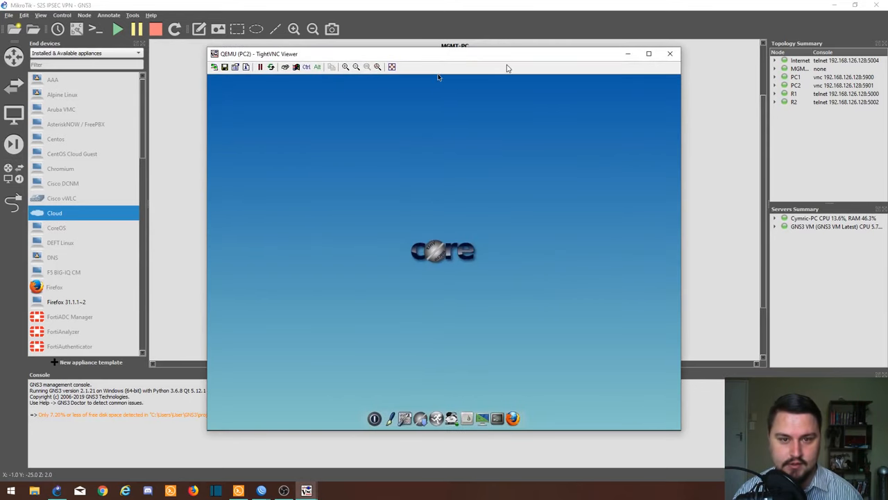
pyautogui.moveTo(444, 53); pyautogui.dragTo(611, 66)
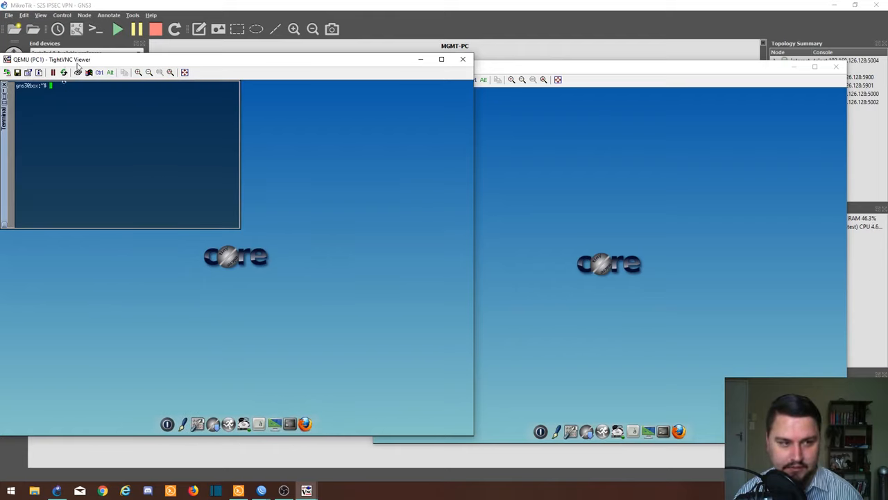
# Step: From PC1, ping 192.168.0.1, 172.16.0.1 (100% loss) and 169.255.255.6
pyautogui.write('ping')
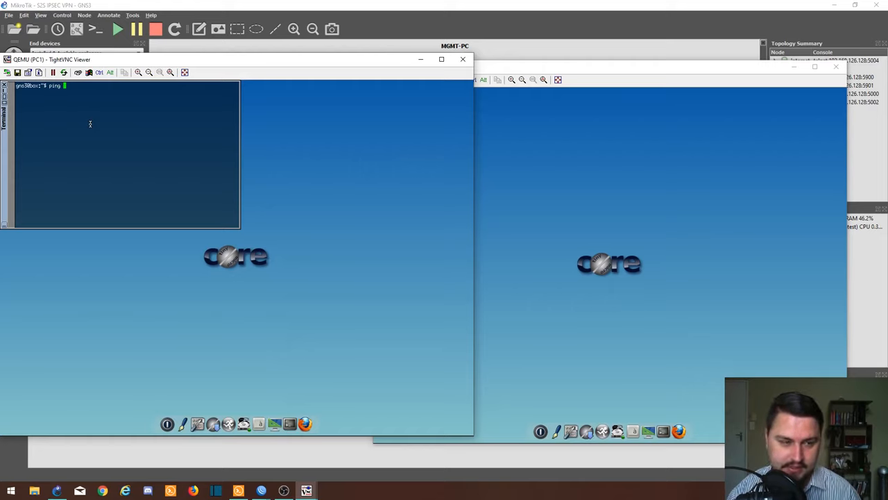
pyautogui.write('192.168.0.1')
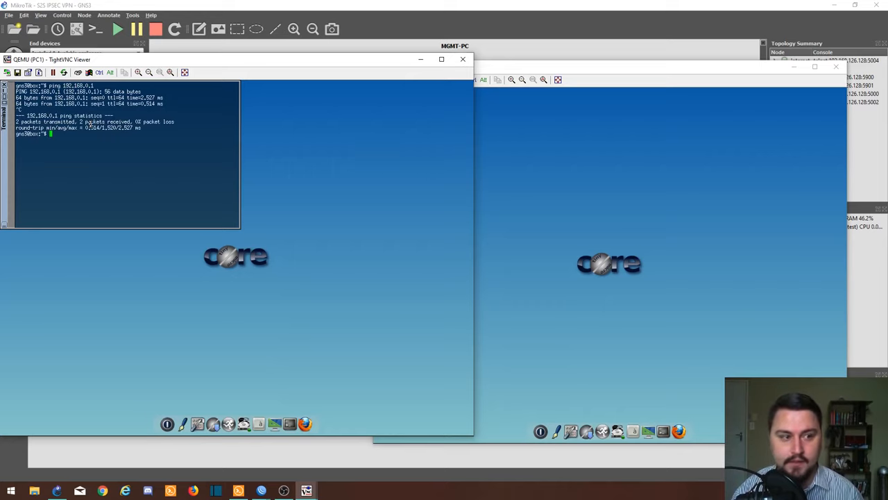
pyautogui.write('ping 172.1')
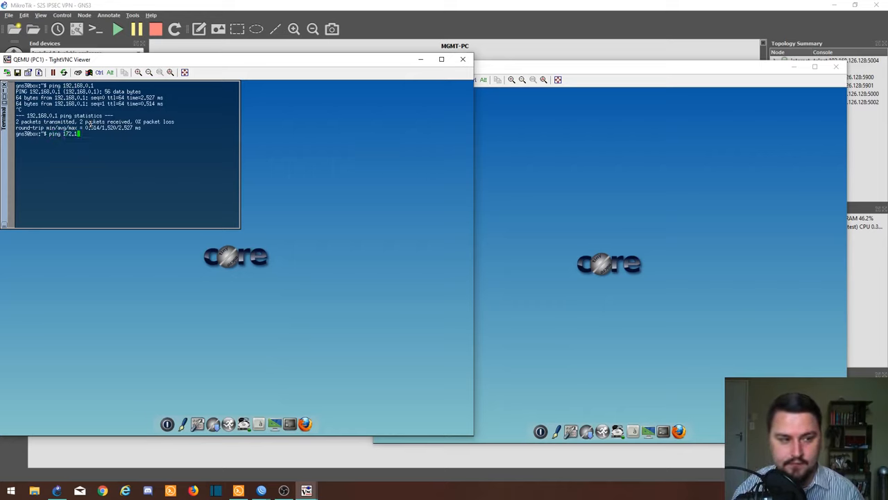
pyautogui.write('6.0.1')
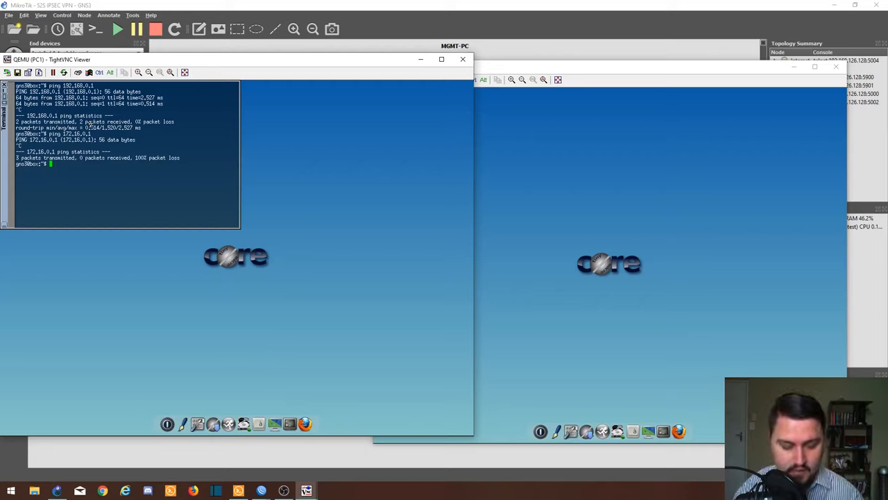
pyautogui.write('ping 168')
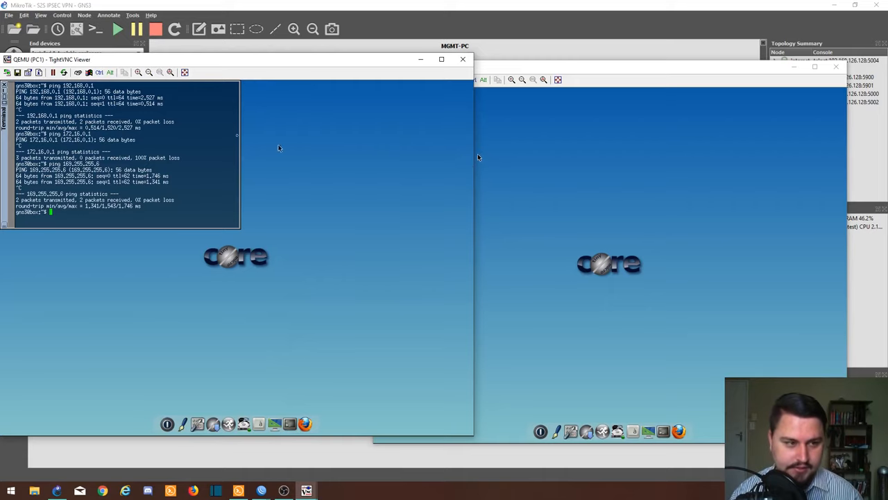
pyautogui.moveTo(346, 393)
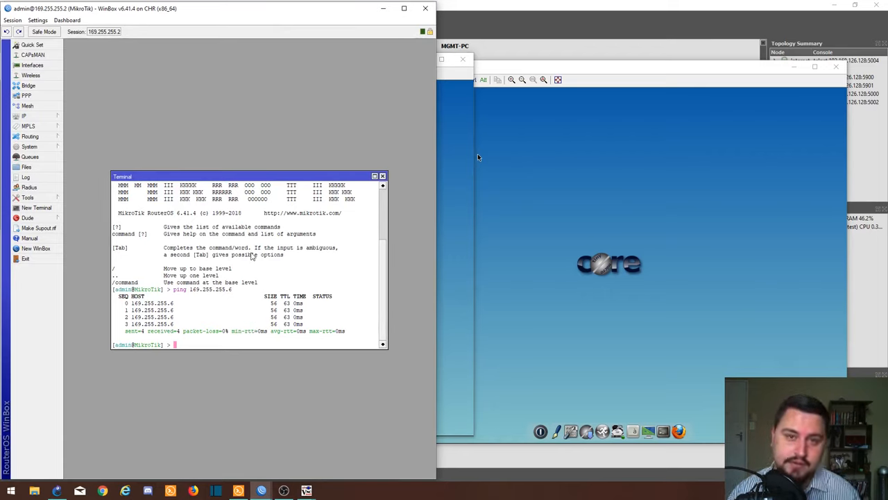
pyautogui.moveTo(117, 156)
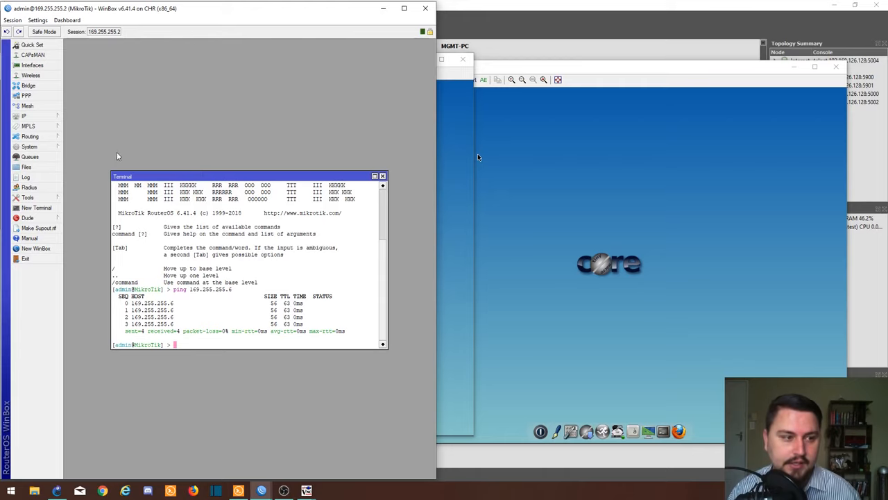
# Step: Review R1's IPsec policies and peers, then start a new IPsec policy
pyautogui.click(24, 116)
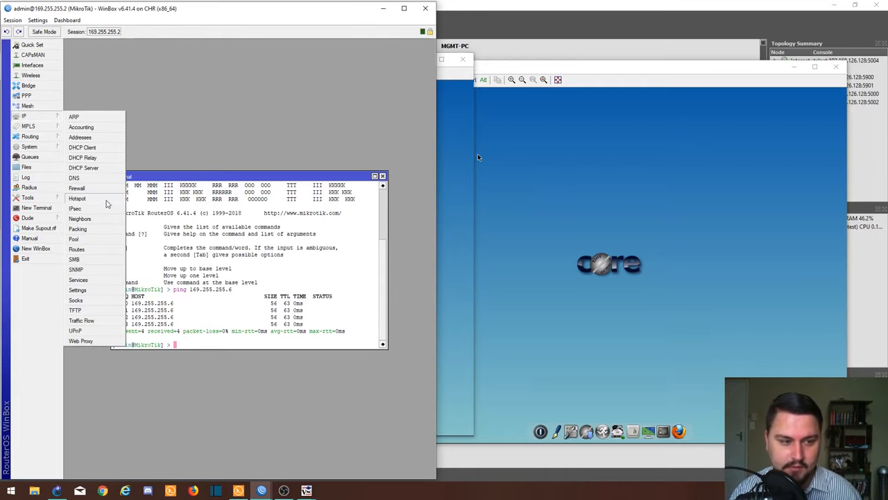
pyautogui.click(75, 208)
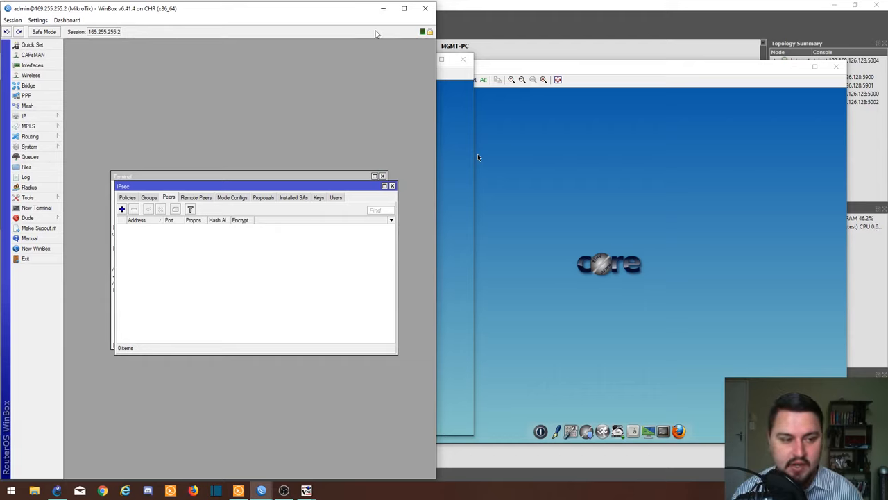
pyautogui.click(127, 197)
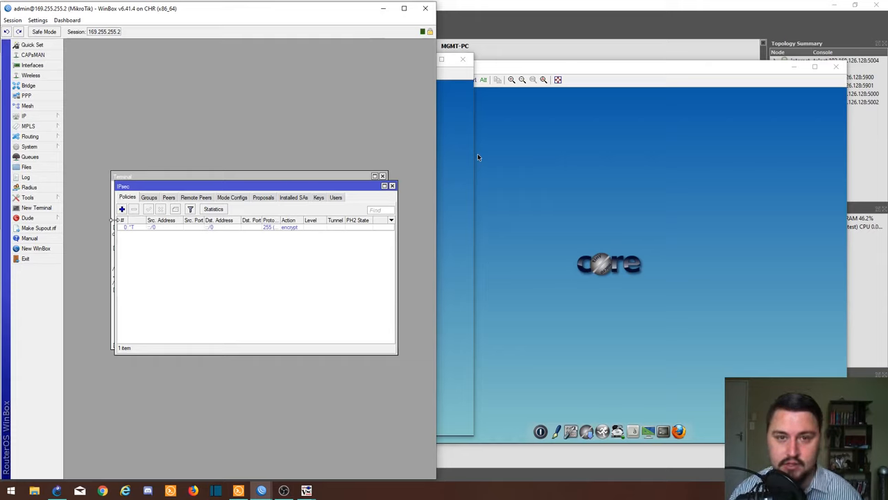
pyautogui.moveTo(144, 165)
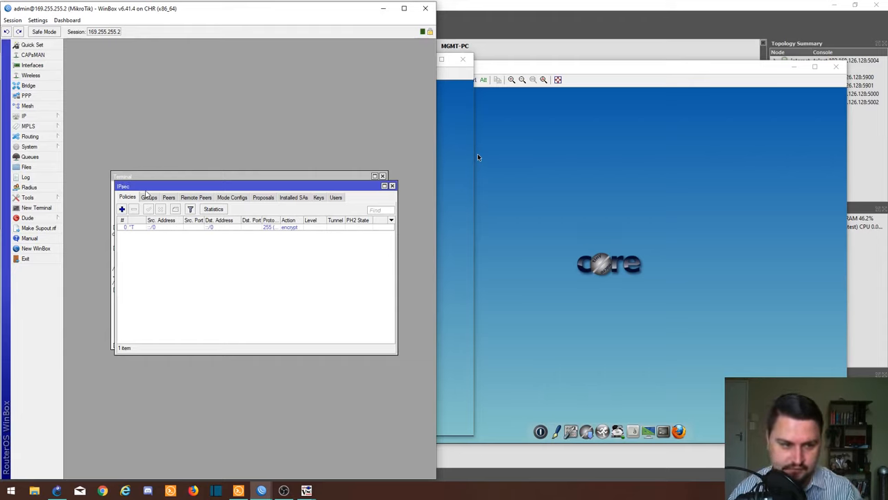
pyautogui.click(169, 197)
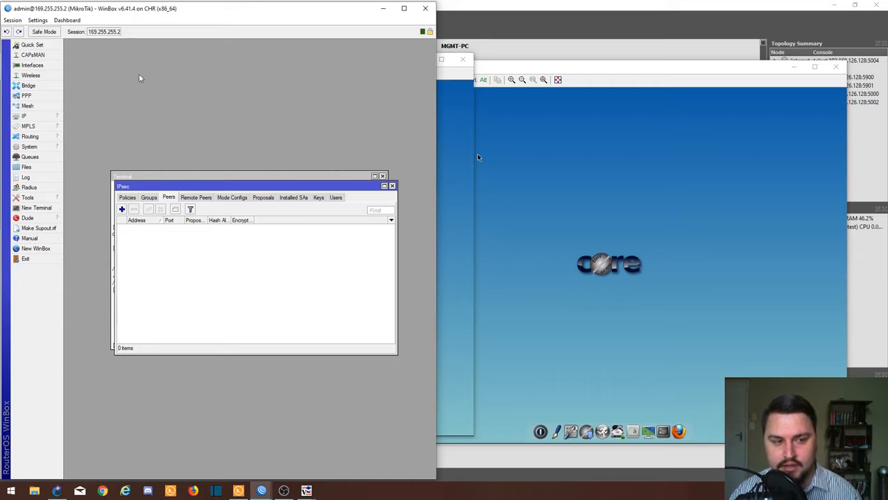
pyautogui.moveTo(135, 90)
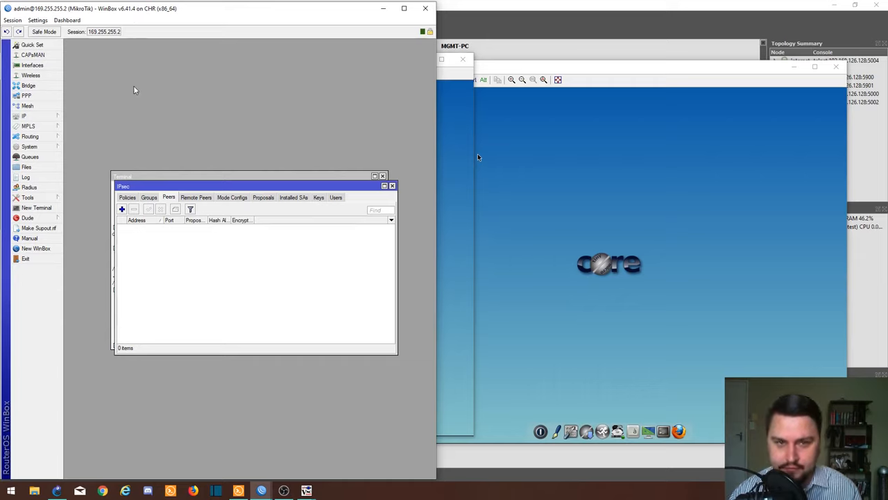
pyautogui.moveTo(183, 193)
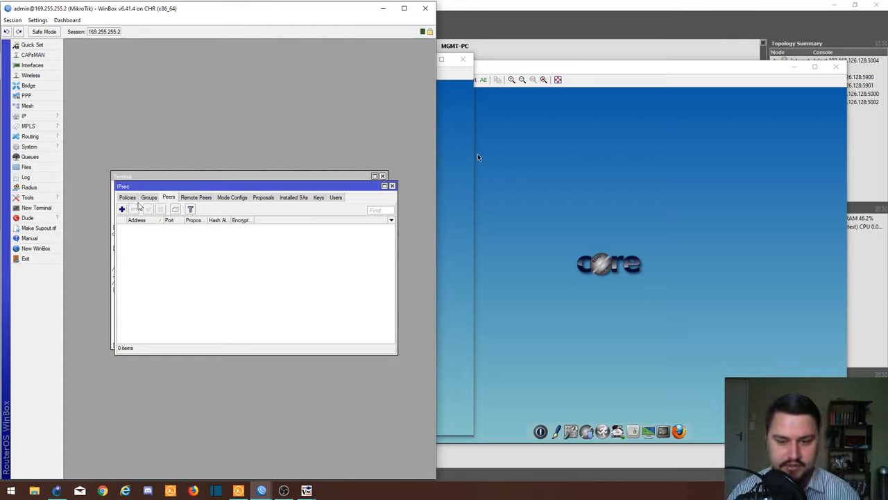
pyautogui.click(127, 198)
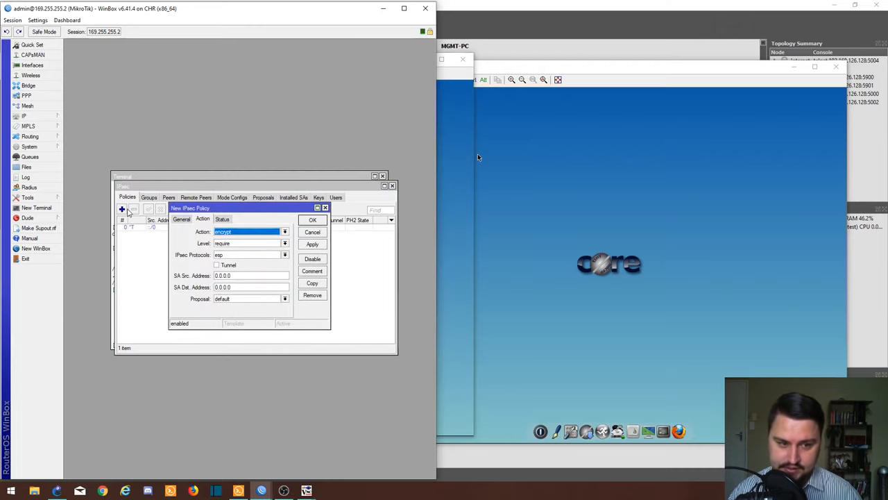
# Step: Enter policy source 192.168.0.0/24 and destination 172.16.0.0/24
pyautogui.click(182, 219)
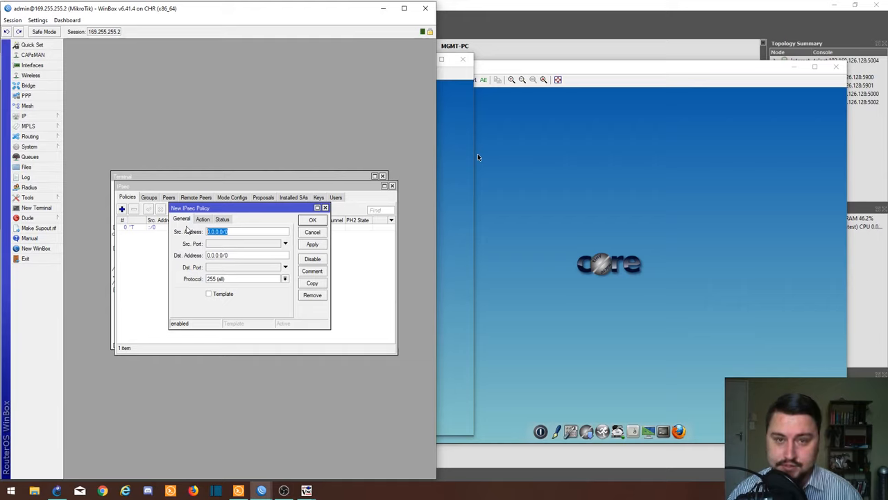
pyautogui.write('192')
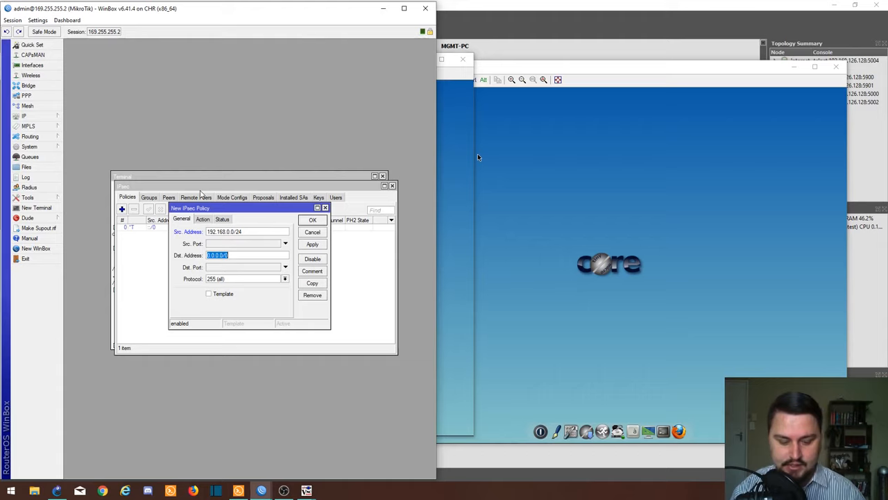
pyautogui.write('172')
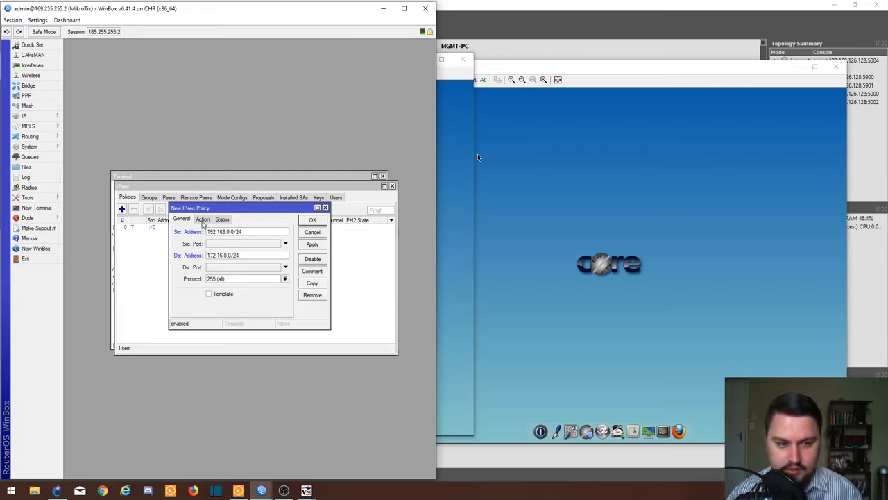
pyautogui.click(203, 220)
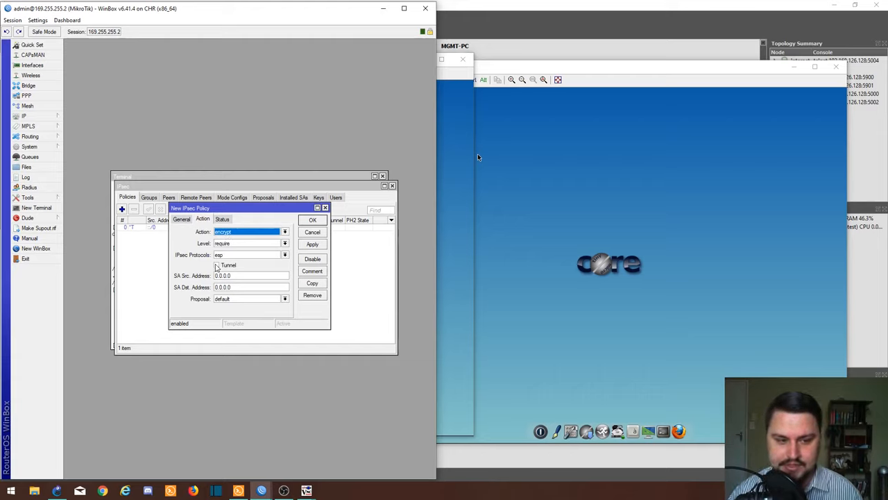
# Step: Enable tunnel mode with SA source 169.255.255.2 and destination 169.255.255.6, and save the policy
pyautogui.click(217, 265)
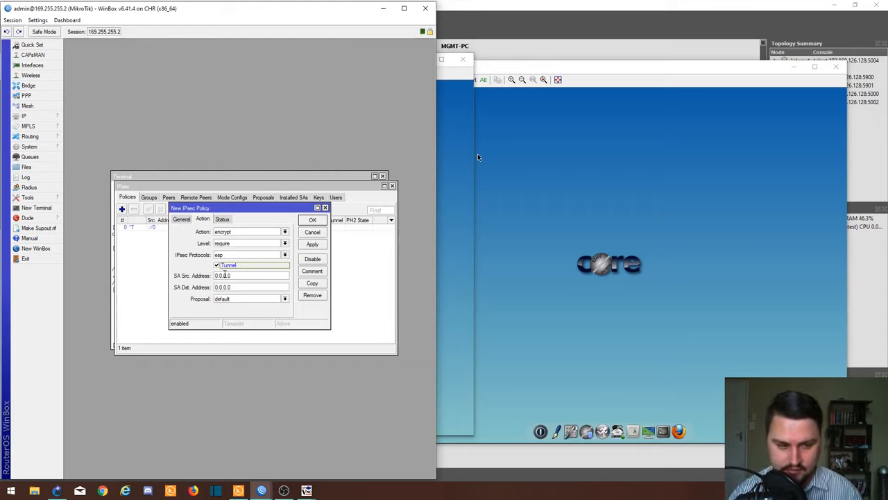
pyautogui.tripleClick(250, 276)
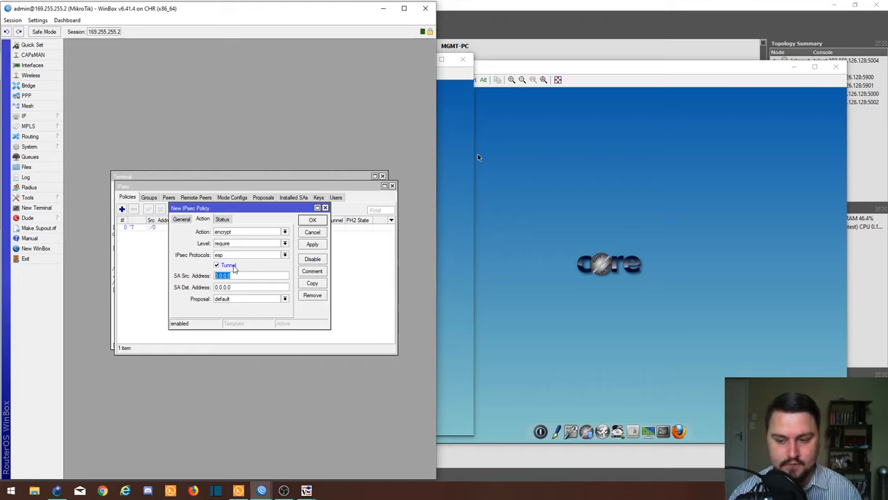
pyautogui.moveTo(225, 307)
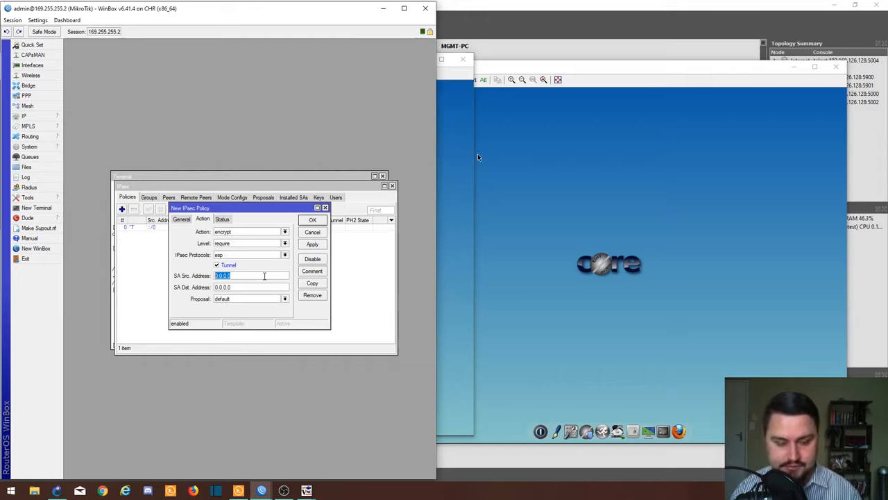
pyautogui.write('169.255.255.2')
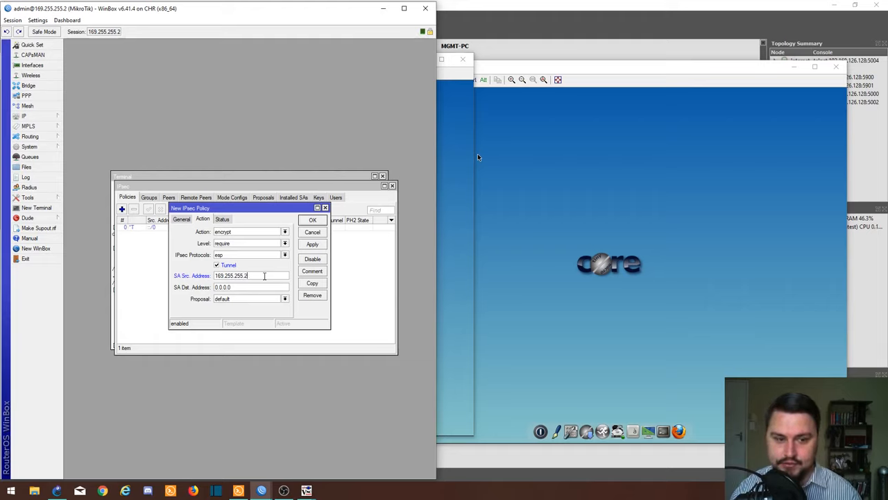
pyautogui.write('169.255.255.6')
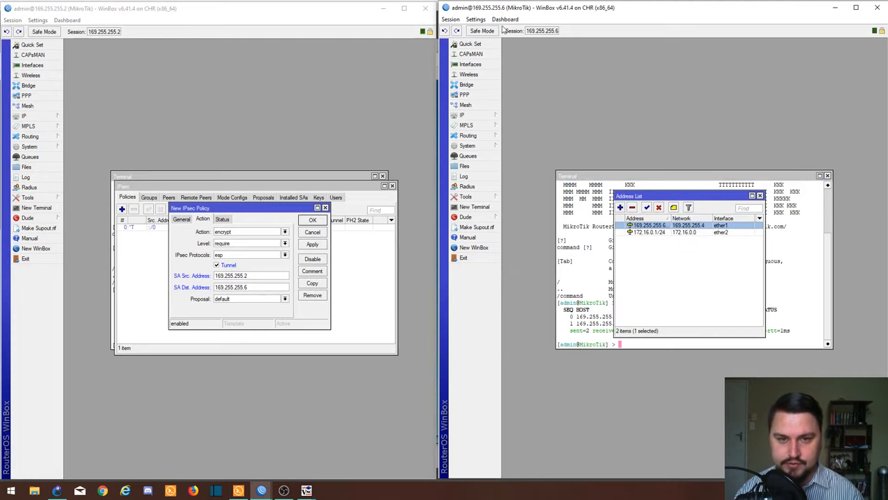
pyautogui.moveTo(517, 241)
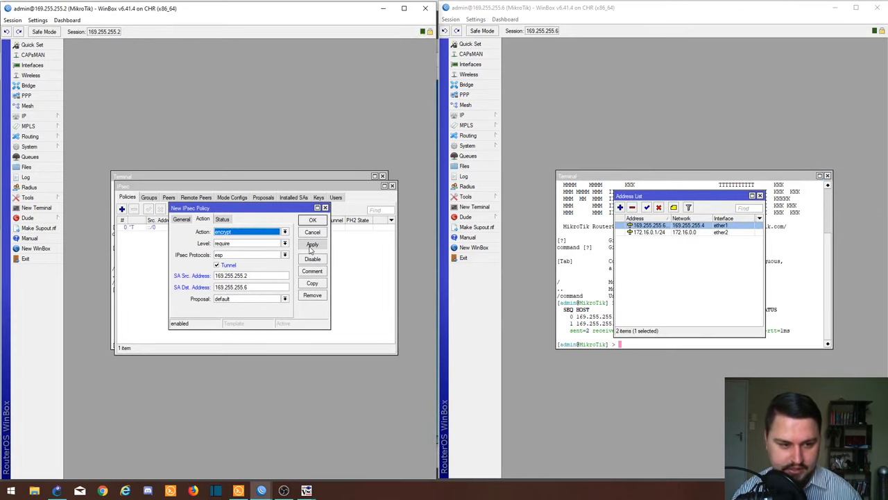
pyautogui.click(312, 244)
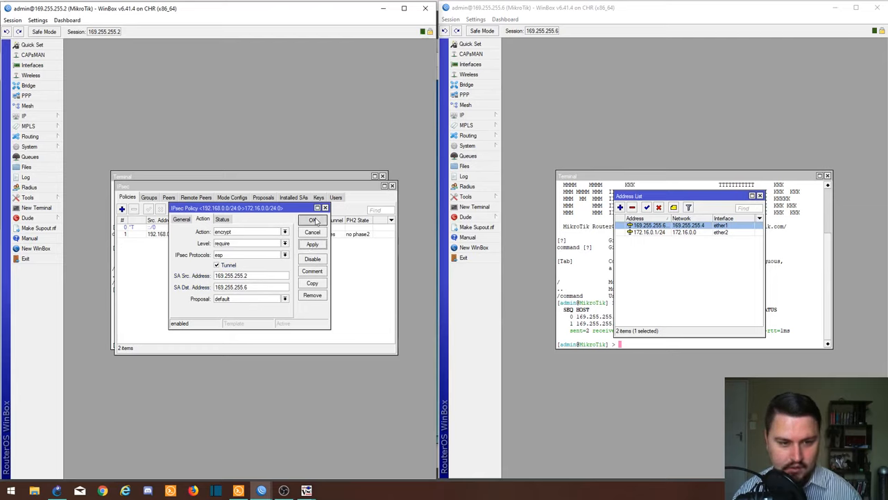
pyautogui.click(313, 220)
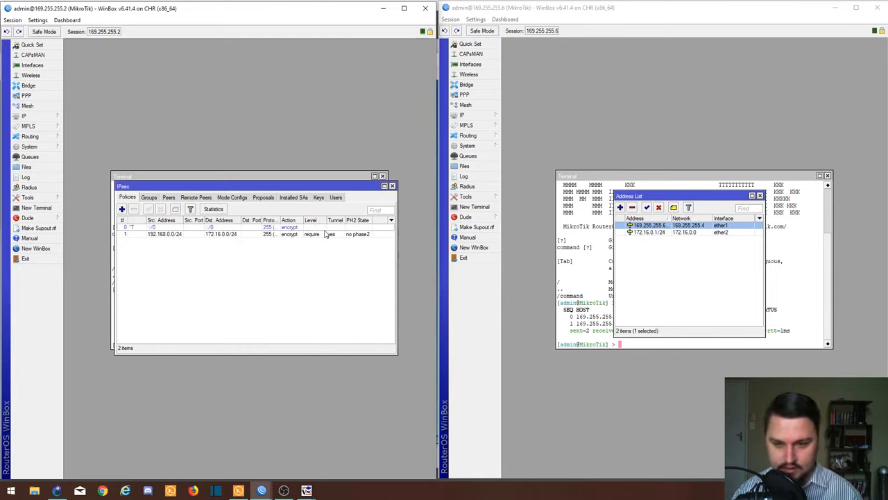
# Step: On R2, create an IPsec policy from 172.16.0.0/24 to 192.168.0.0/24
pyautogui.click(462, 115)
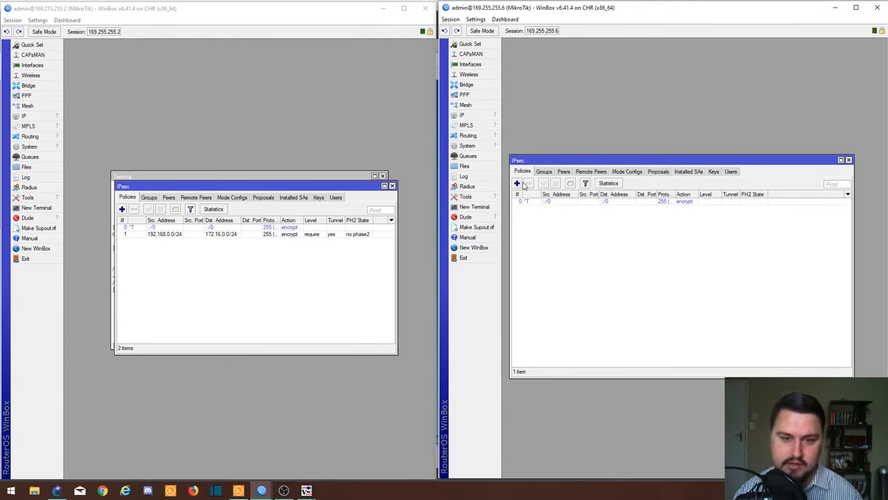
pyautogui.click(517, 182)
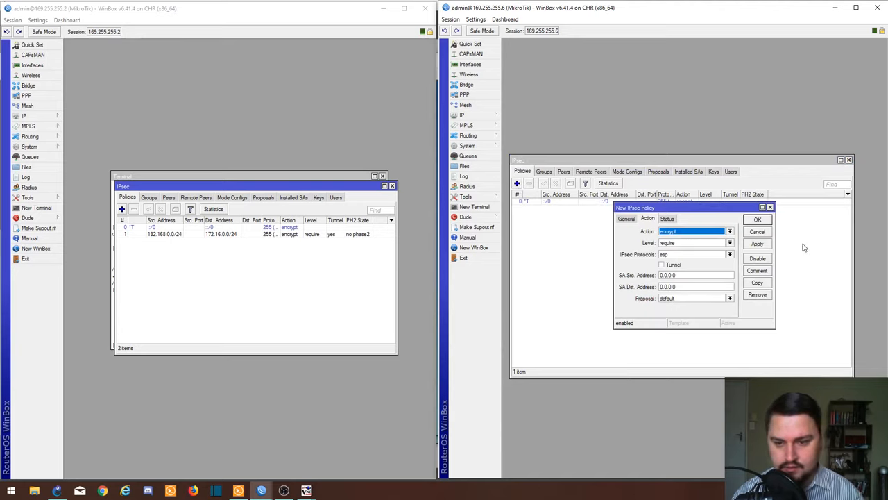
pyautogui.click(627, 218)
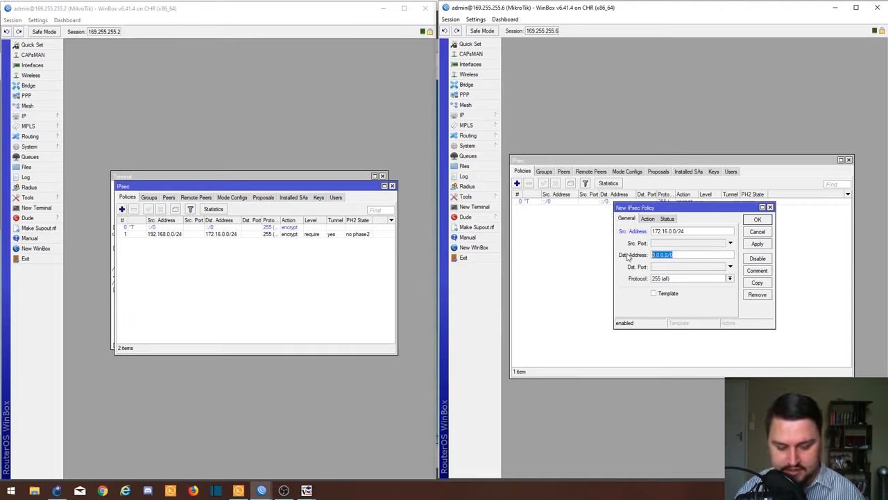
pyautogui.write('192.168.0.0')
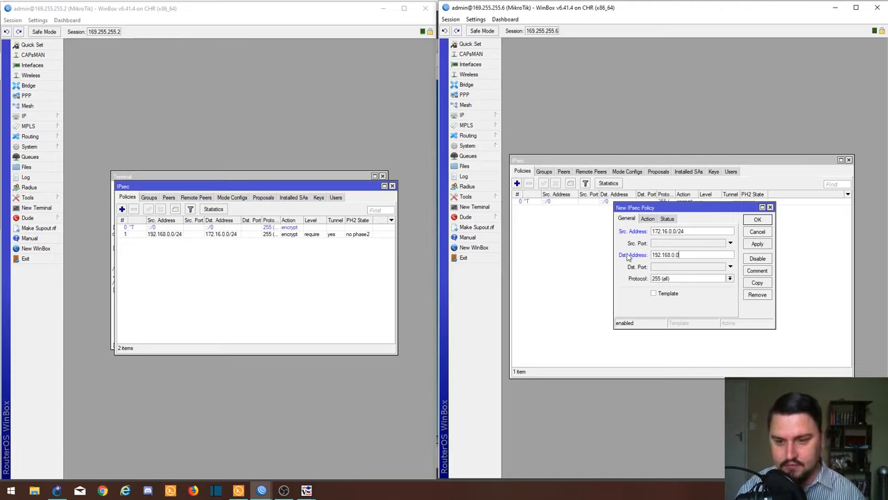
pyautogui.write('/24')
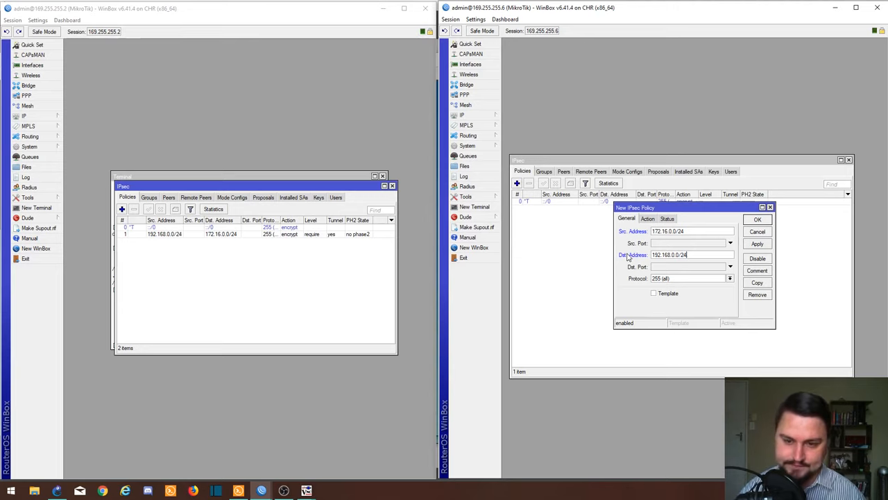
# Step: Enable tunnel mode with SA source 169.255.255.6 and destination 169.255.255.2, and save
pyautogui.click(647, 219)
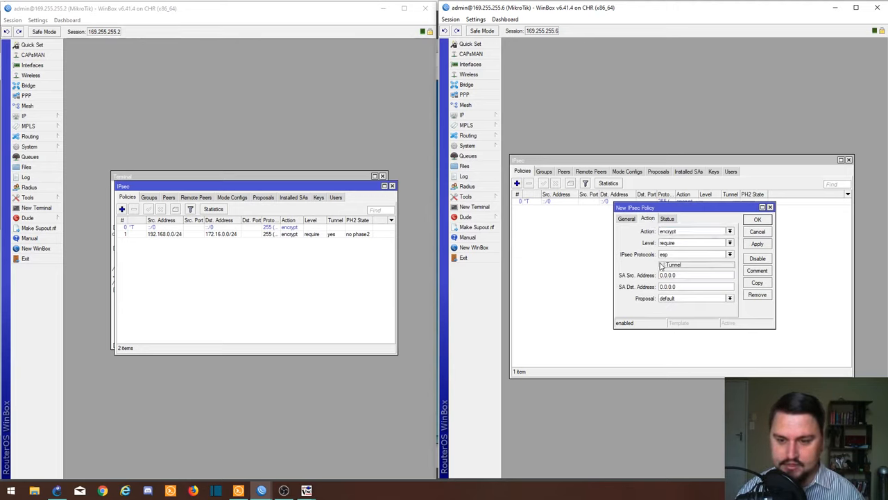
pyautogui.click(661, 265)
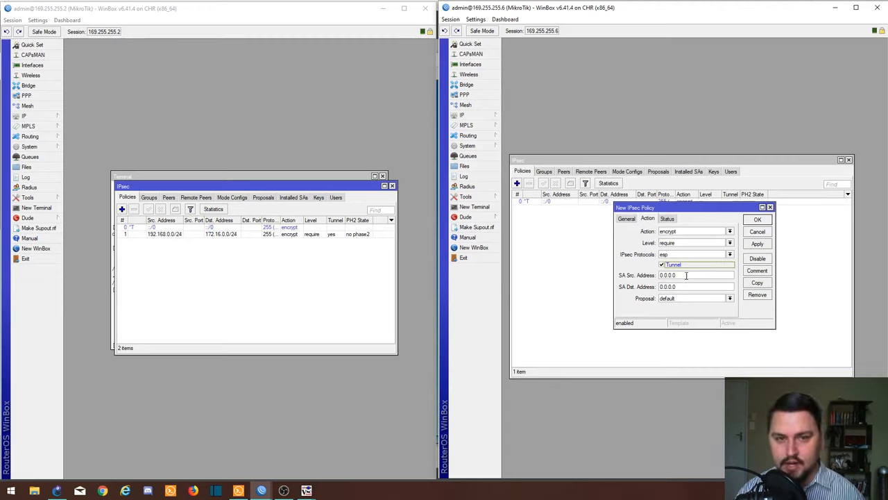
pyautogui.click(694, 275)
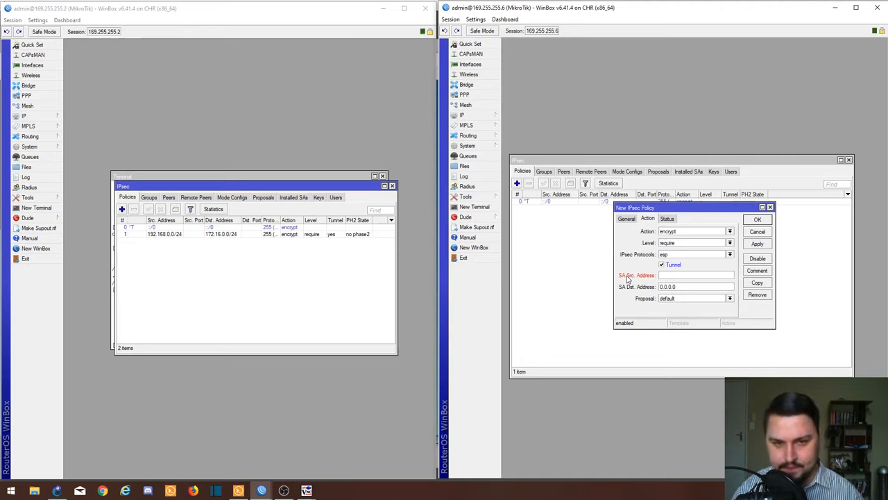
pyautogui.write('169.255.255.2')
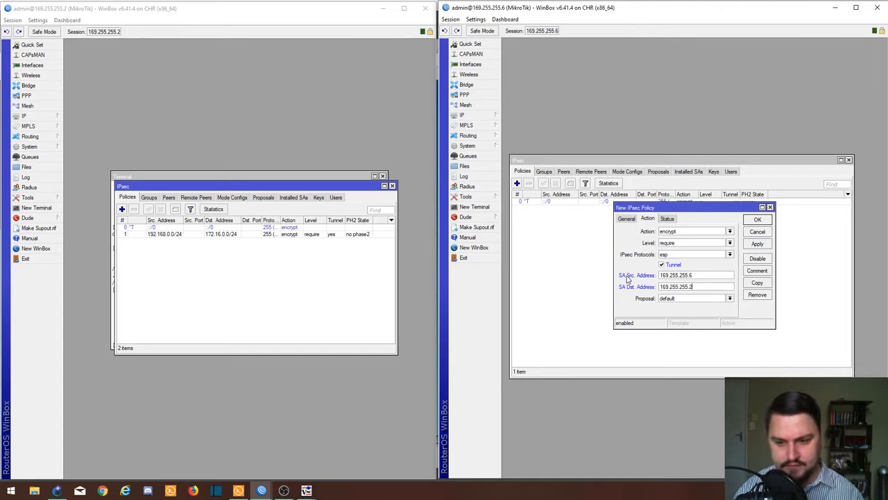
pyautogui.moveTo(701, 257)
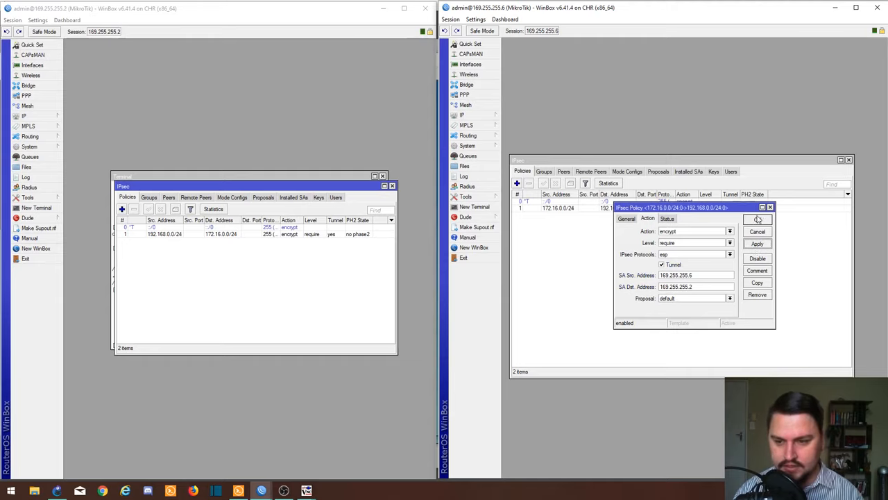
pyautogui.click(757, 219)
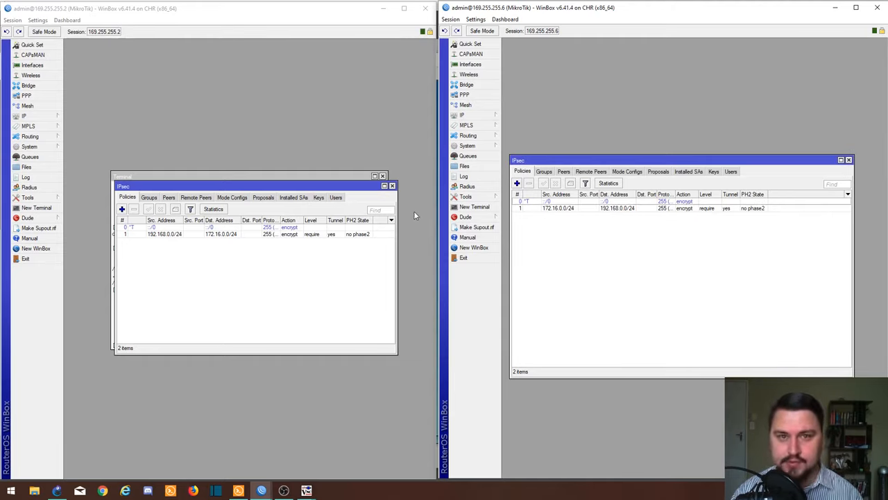
pyautogui.moveTo(237, 233)
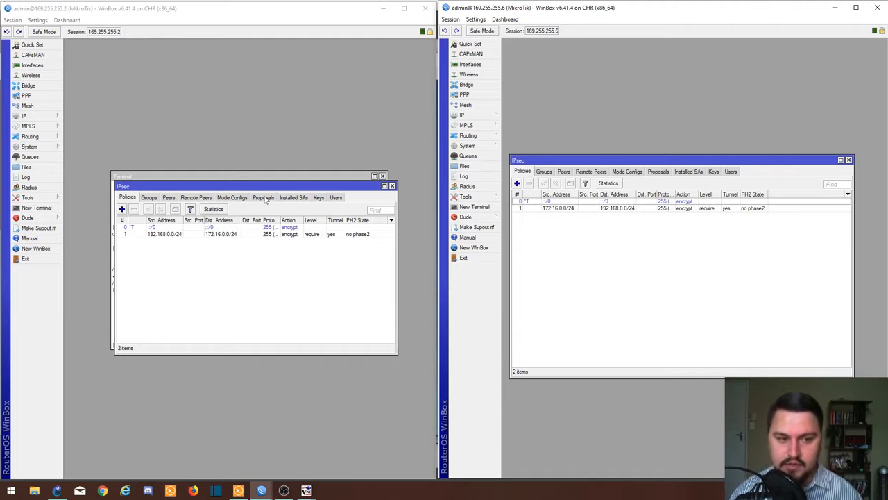
# Step: Change R1's default IPsec proposal authentication to sha512 and view the empty peers list
pyautogui.click(263, 197)
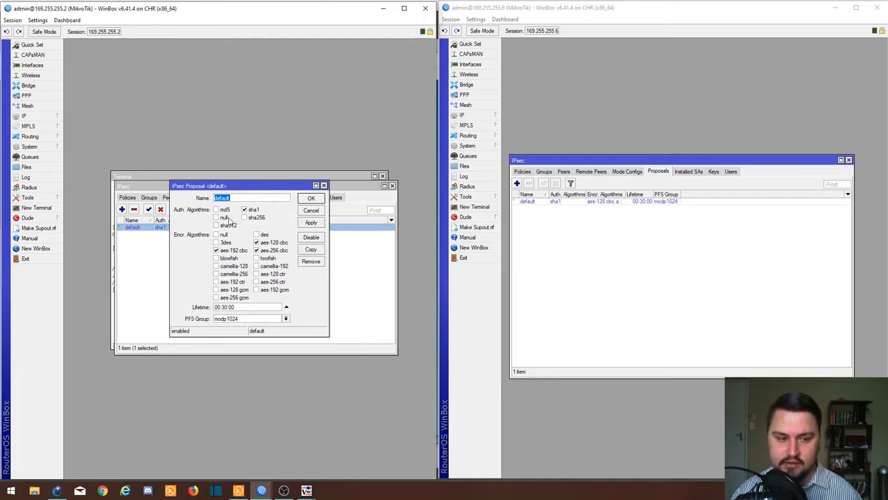
pyautogui.moveTo(262, 319)
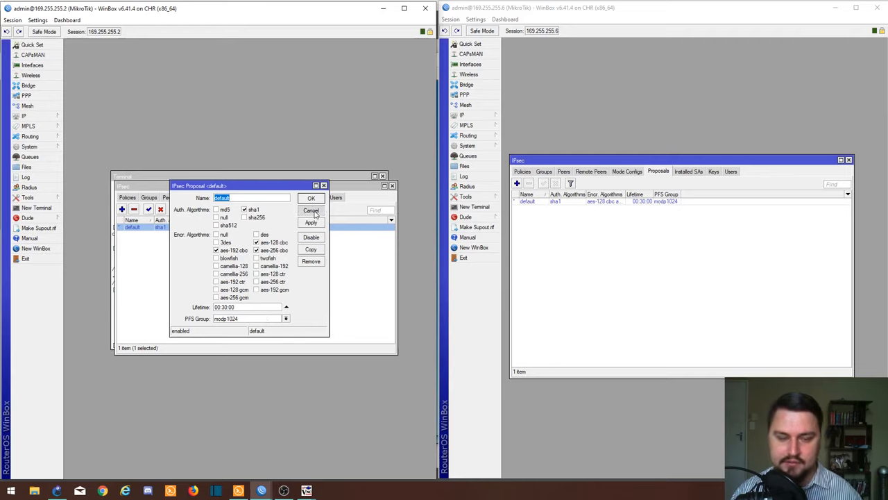
pyautogui.moveTo(297, 217)
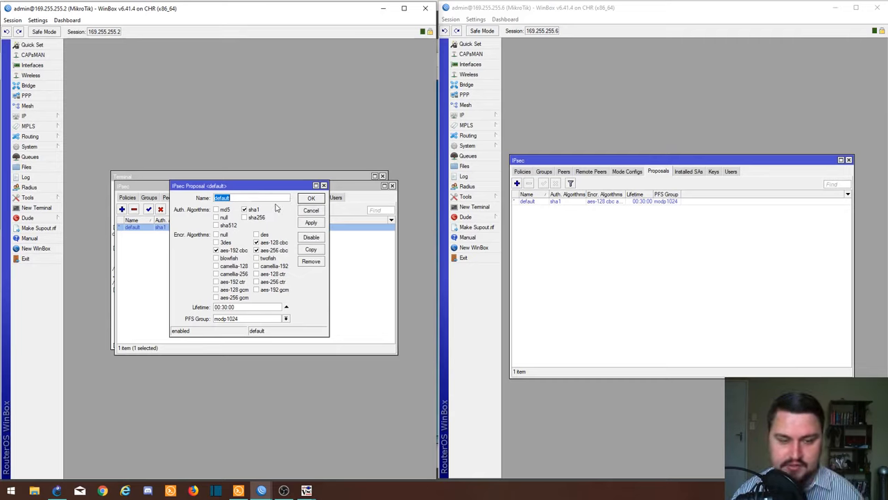
pyautogui.moveTo(245, 227)
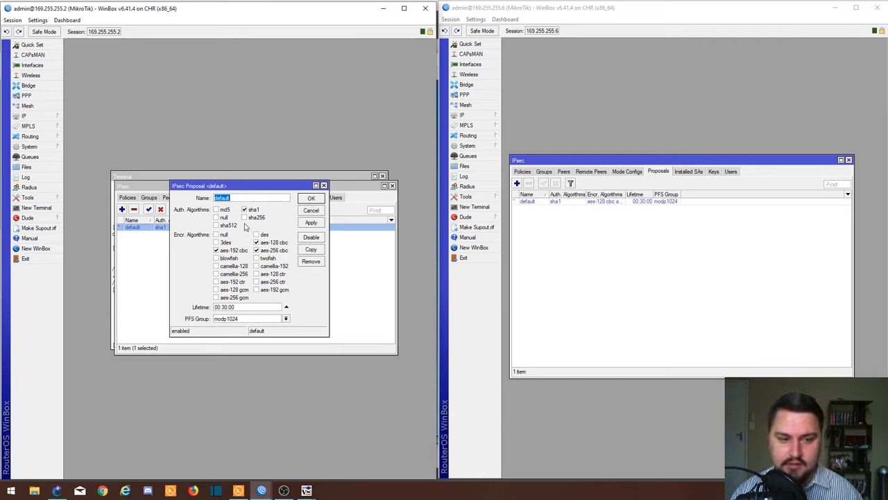
pyautogui.click(244, 218)
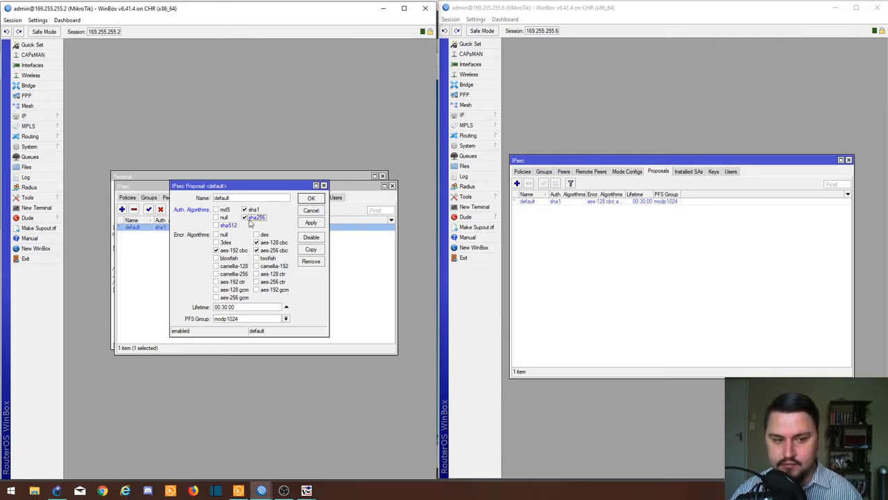
pyautogui.click(244, 217)
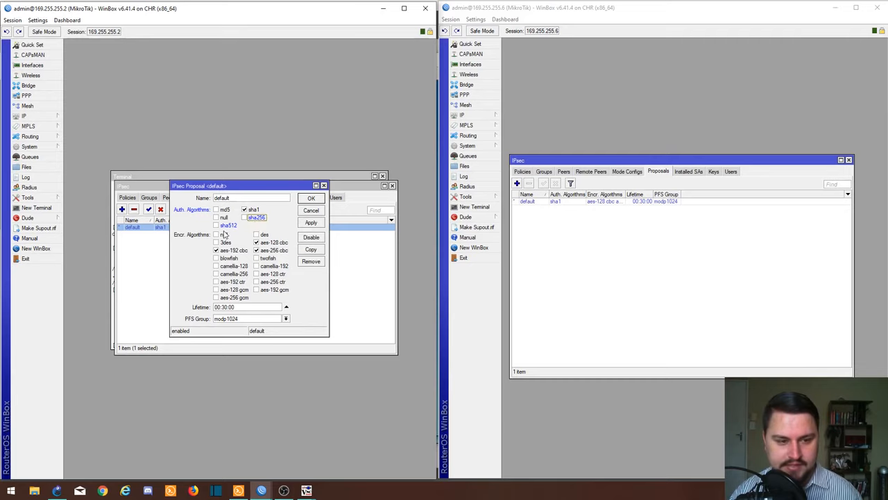
pyautogui.click(245, 209)
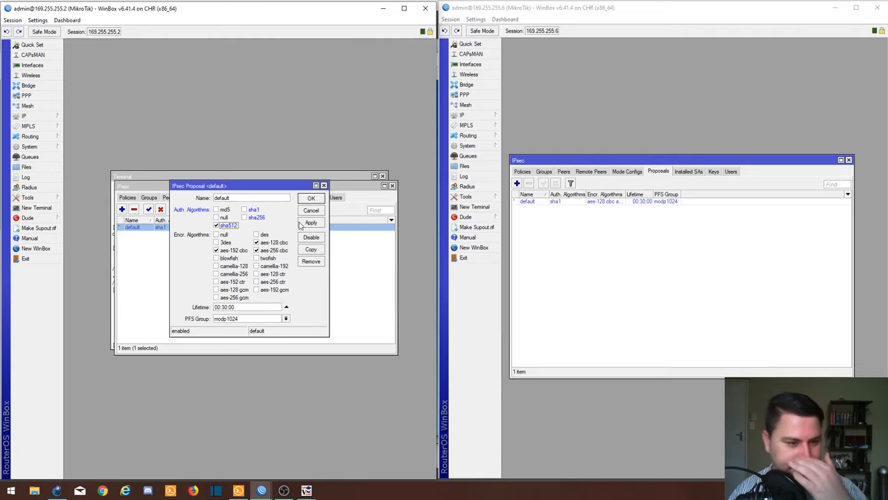
pyautogui.click(311, 198)
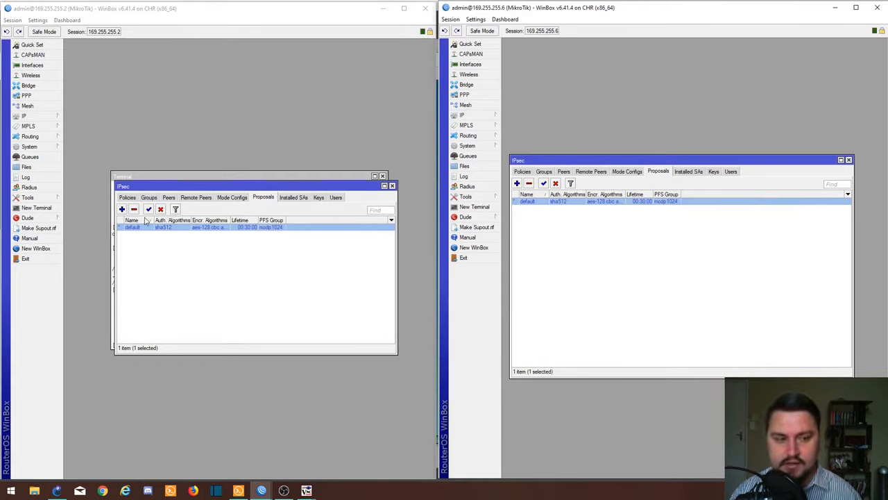
pyautogui.moveTo(254, 235)
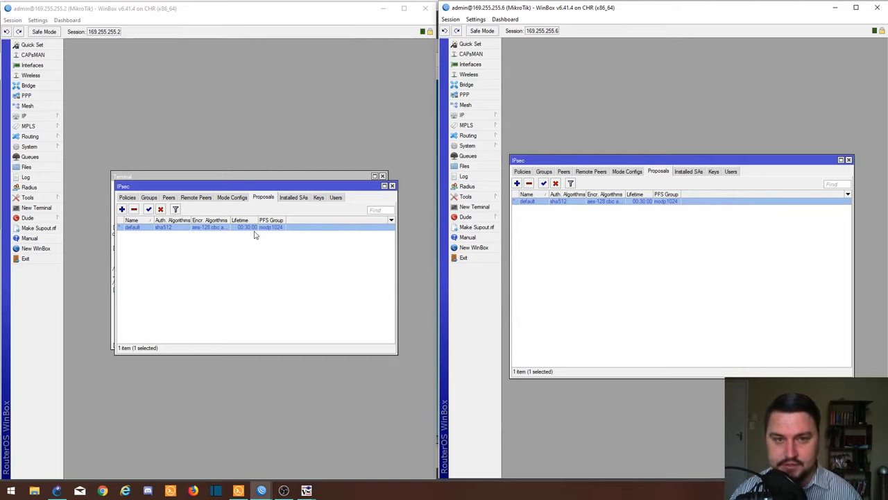
pyautogui.moveTo(198, 205)
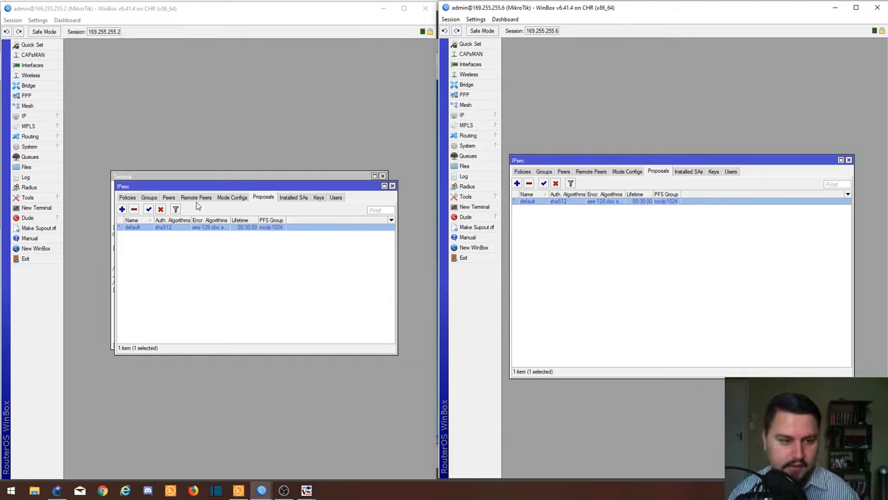
pyautogui.click(169, 197)
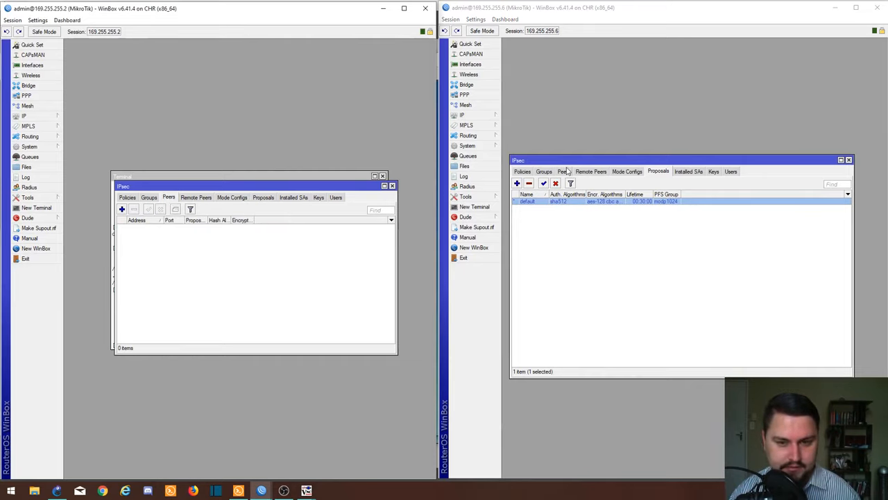
pyautogui.click(122, 209)
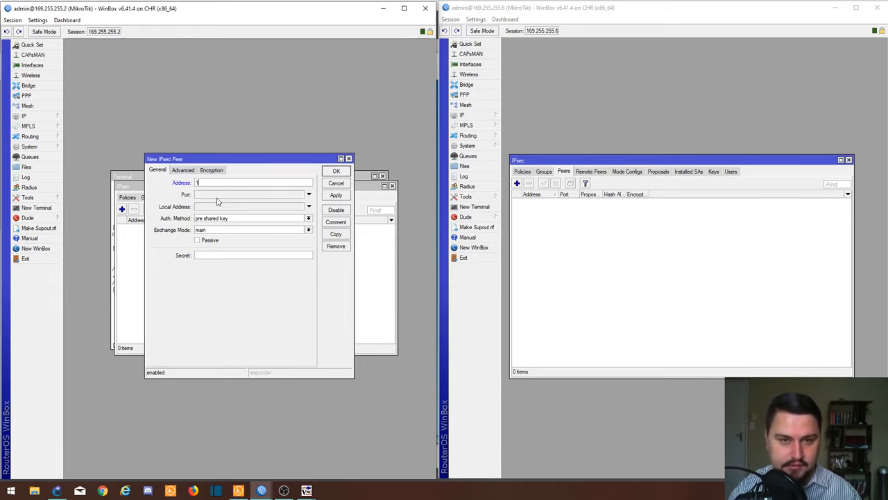
pyautogui.write('69.255.255.6')
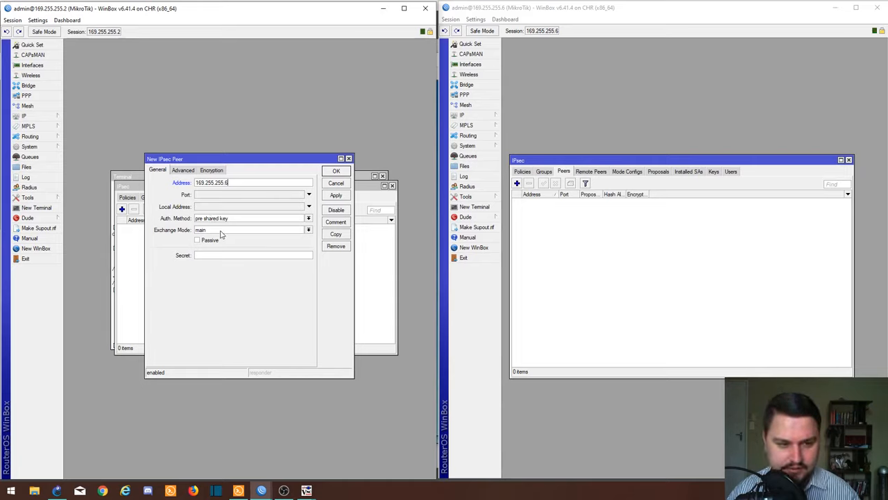
pyautogui.click(308, 229)
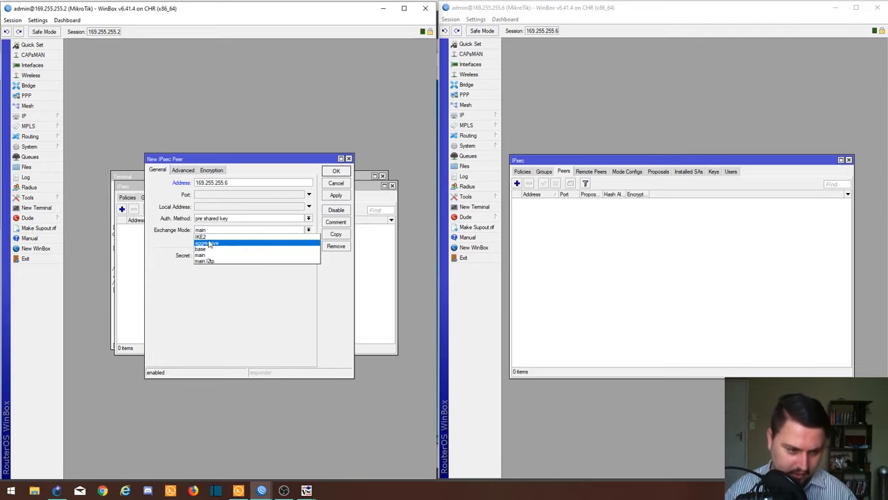
pyautogui.click(201, 255)
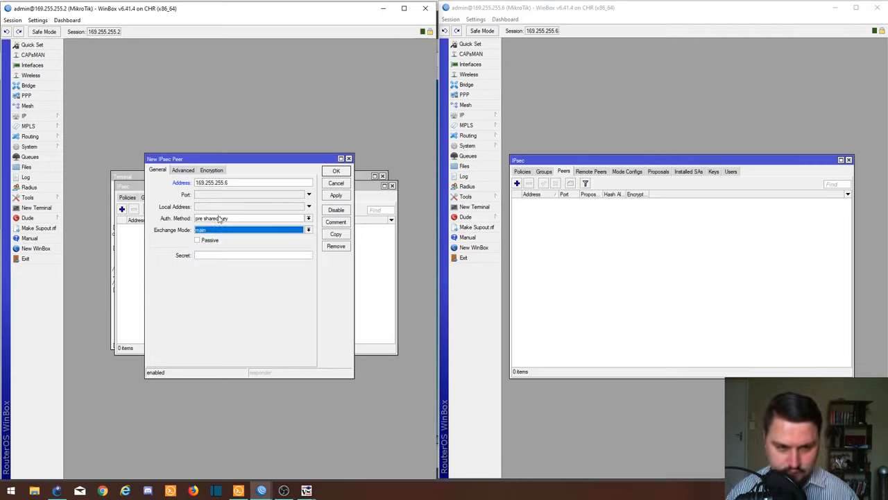
pyautogui.click(308, 218)
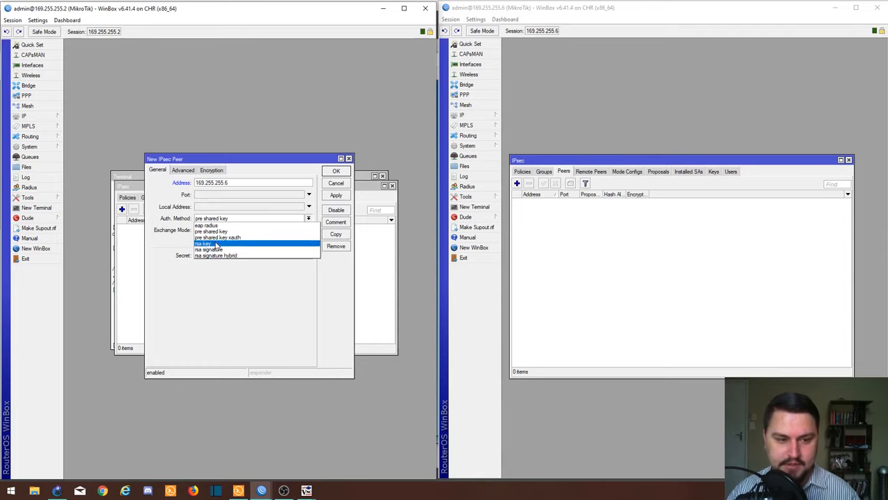
pyautogui.click(212, 218)
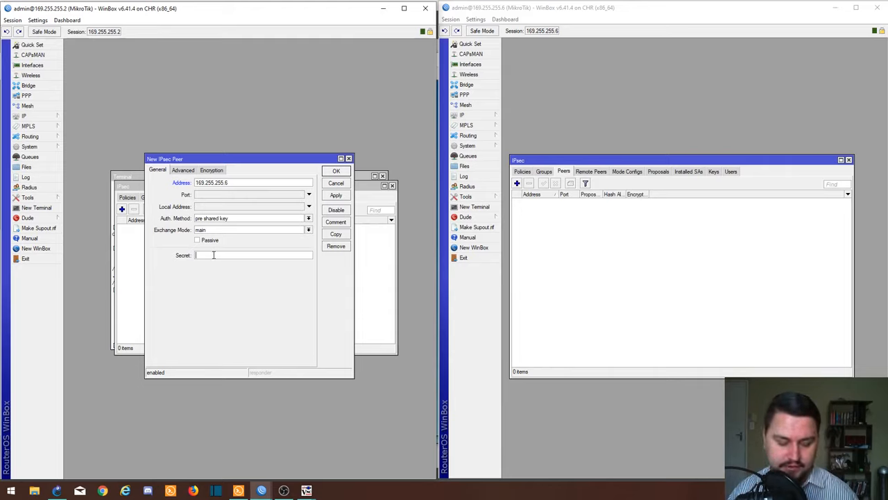
pyautogui.write('*')
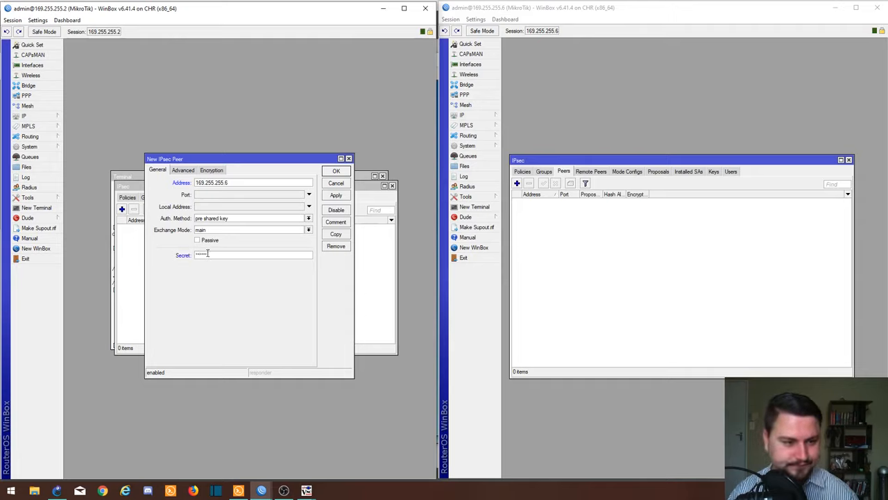
pyautogui.click(183, 170)
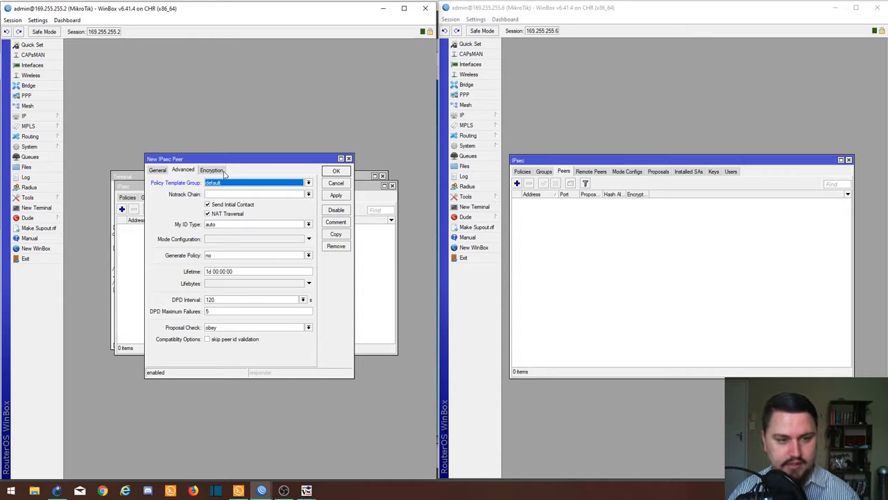
pyautogui.click(335, 171)
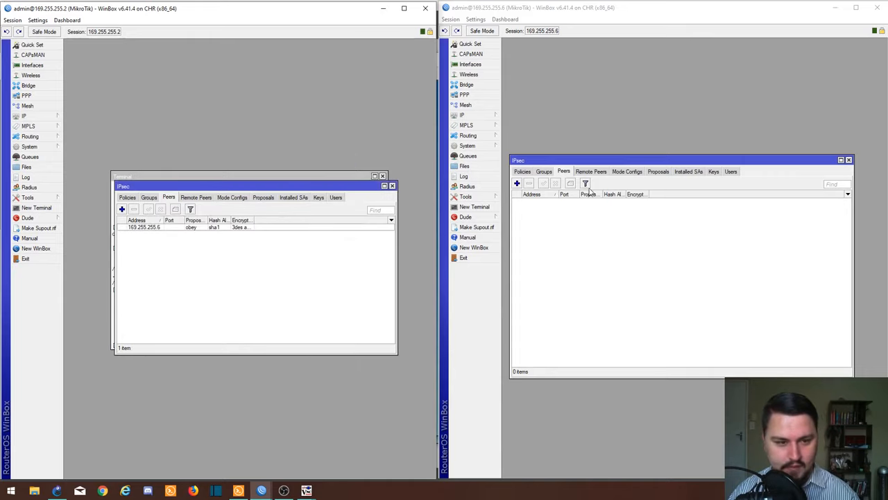
# Step: Add a second-router IPsec peer at 169.255.255.2 with the same secret
pyautogui.click(516, 183)
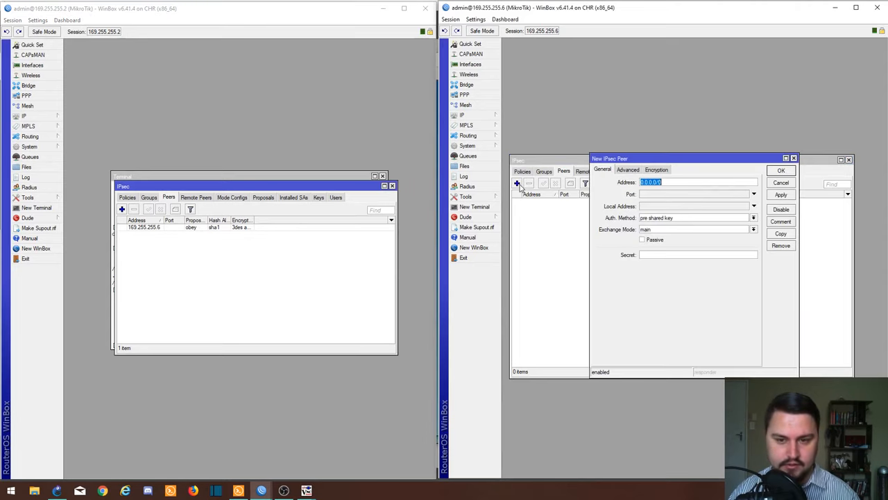
pyautogui.moveTo(574, 218)
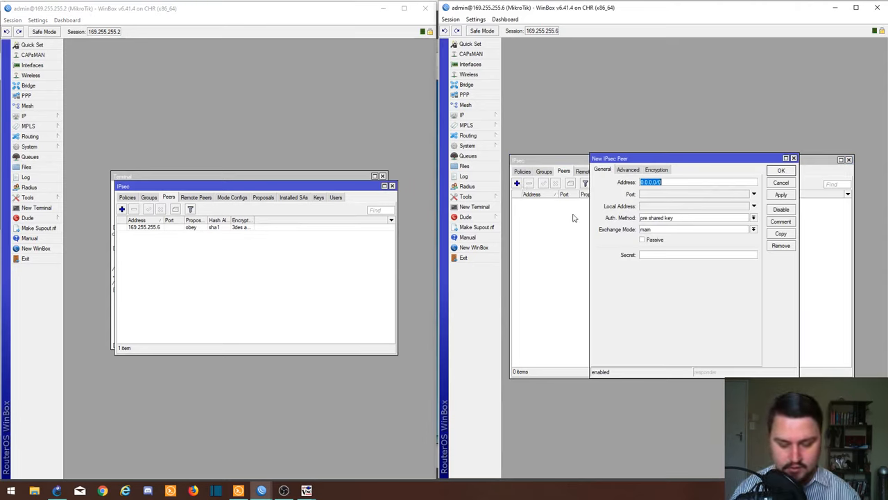
pyautogui.write('169.255.255.2')
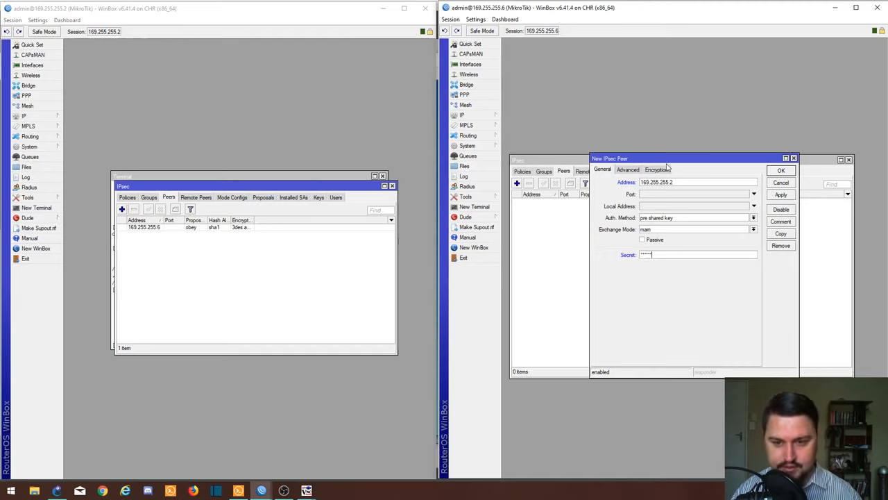
pyautogui.click(626, 169)
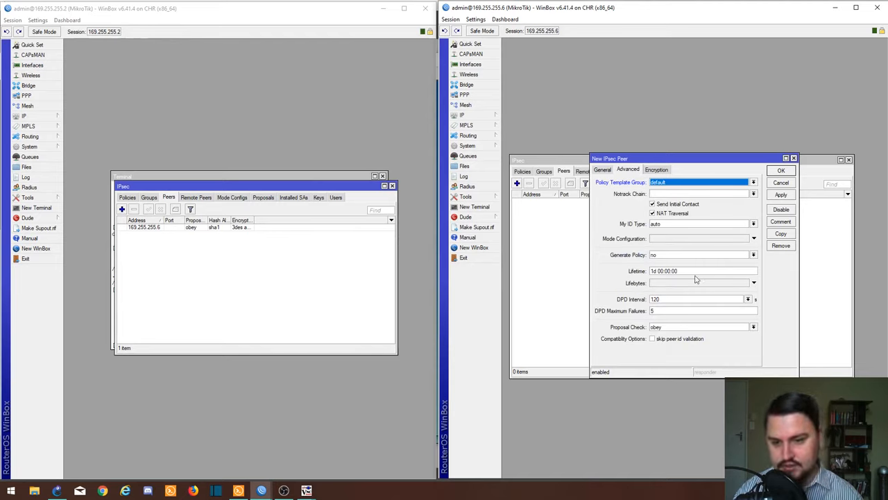
pyautogui.click(781, 182)
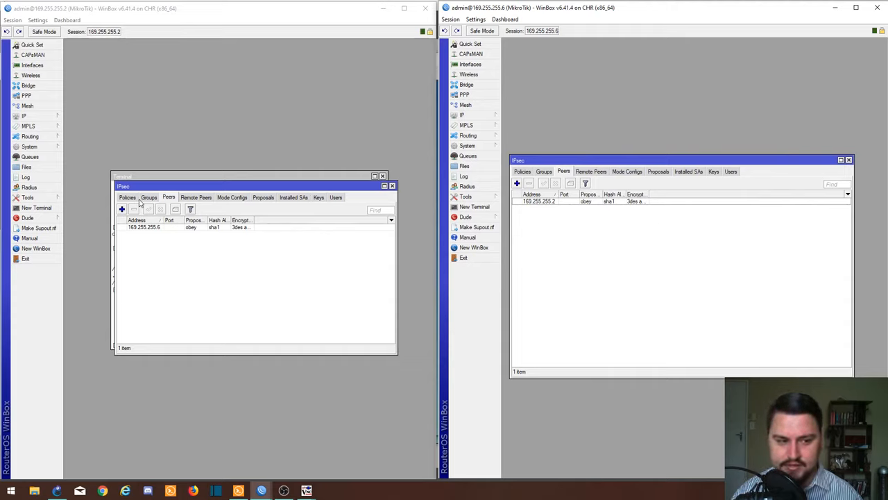
# Step: Review IPsec policies, peers and installed SAs on both routers to confirm the tunnel is established
pyautogui.click(127, 198)
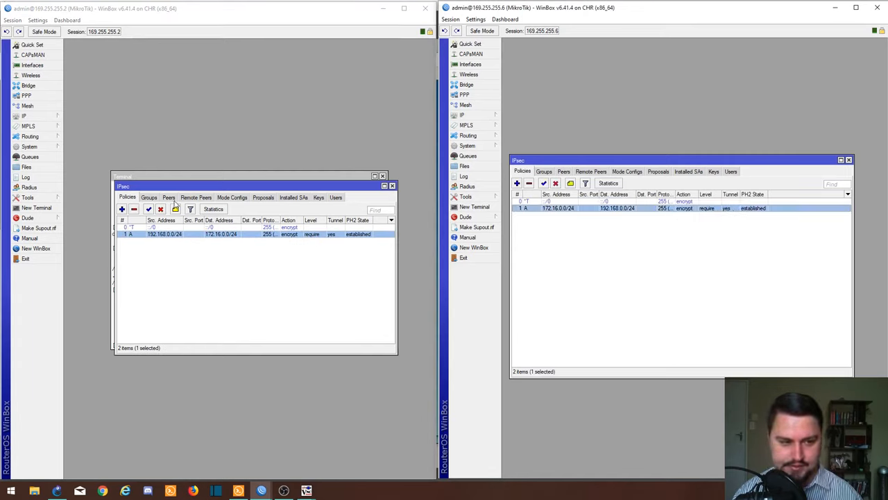
pyautogui.click(169, 197)
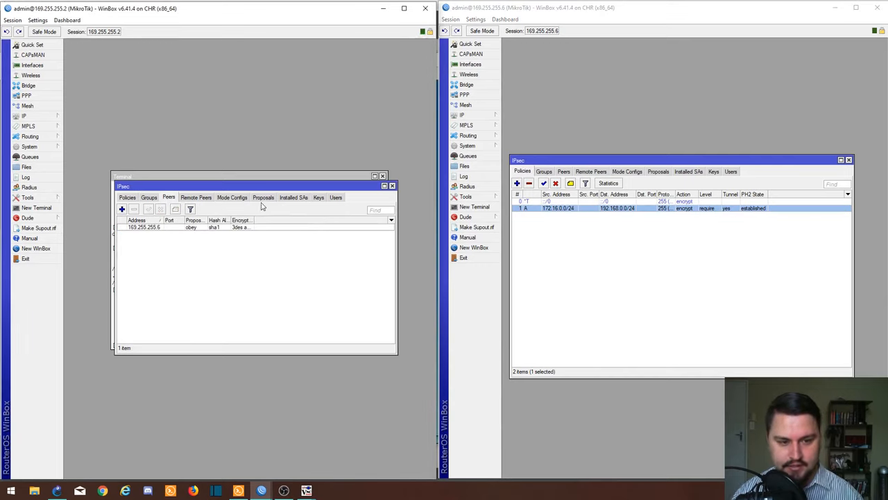
pyautogui.click(293, 197)
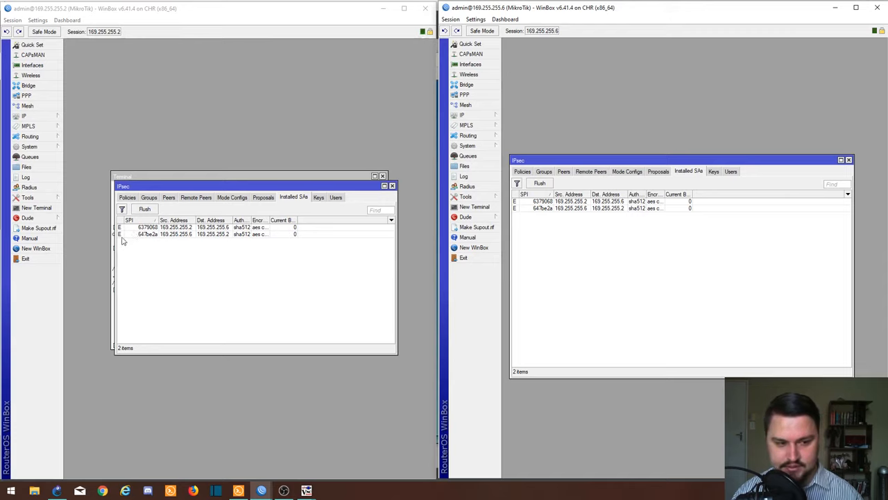
pyautogui.click(570, 201)
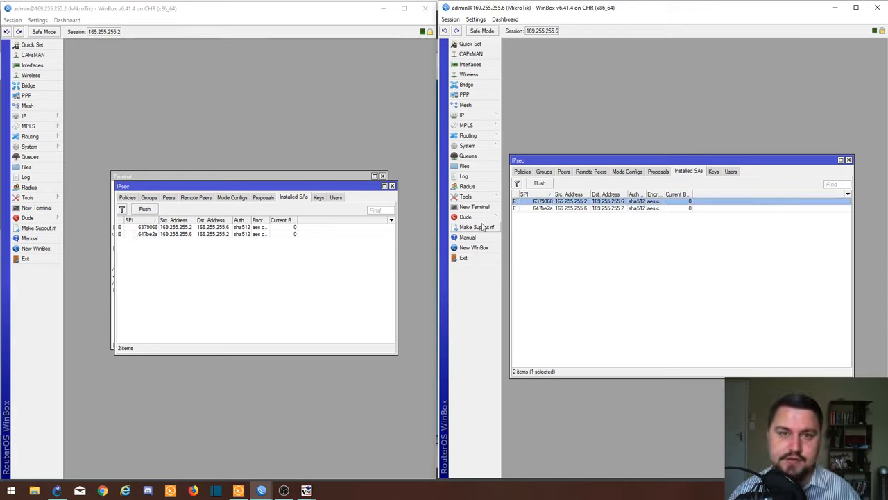
pyautogui.moveTo(372, 211)
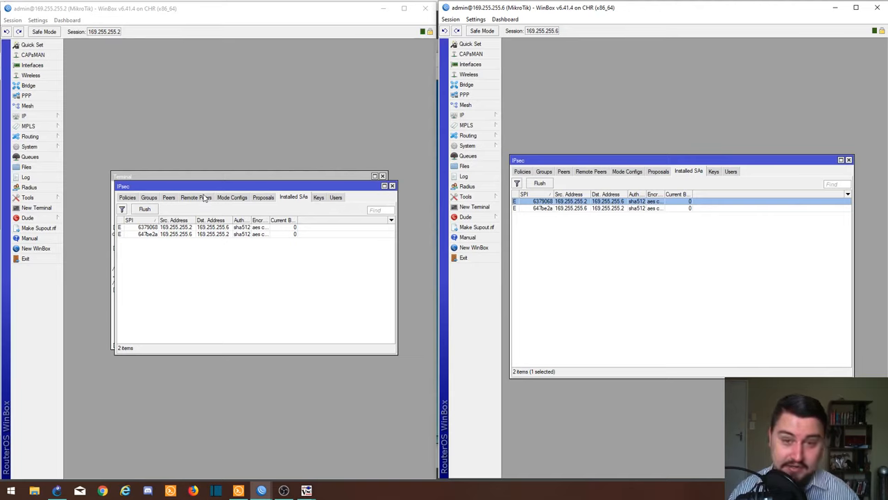
pyautogui.moveTo(143, 179)
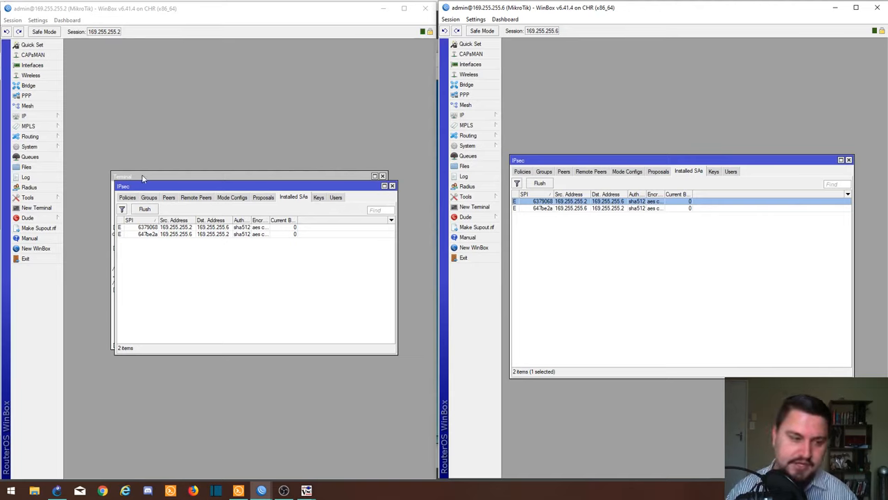
pyautogui.click(127, 197)
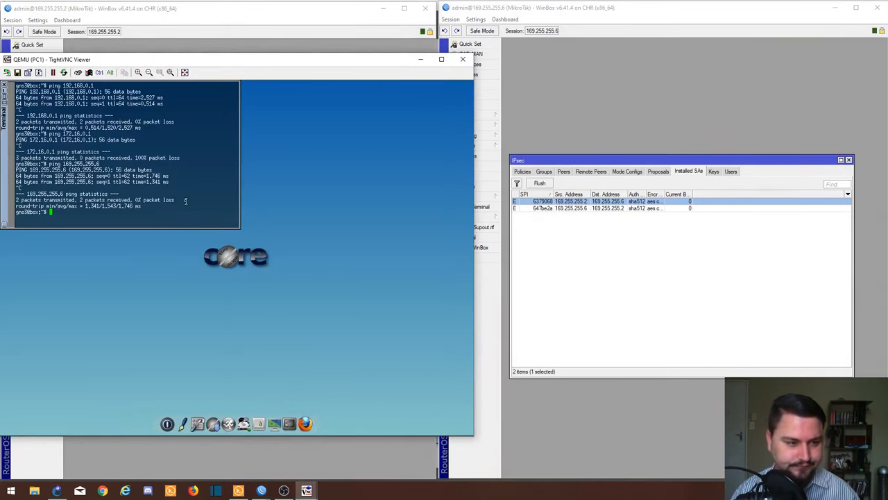
# Step: Ping 172.16.0.1 from PC1's terminal
pyautogui.write('ping 172.16.0.1')
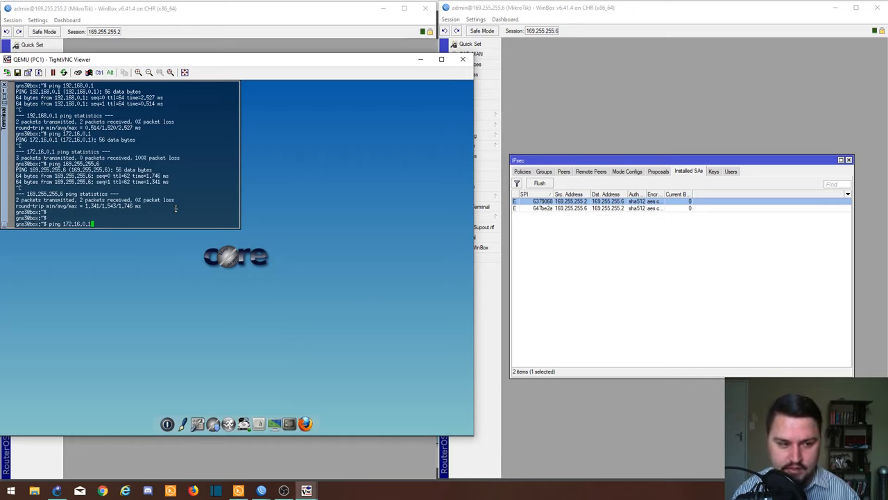
pyautogui.press('enter')
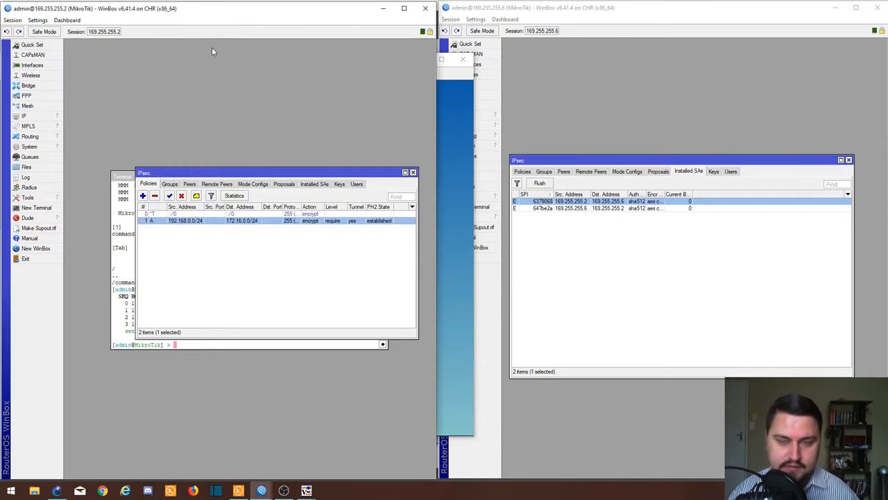
# Step: Add a first-router NAT accept rule from 192.168.0.0/24 to 172.16.0.0/24
pyautogui.click(24, 116)
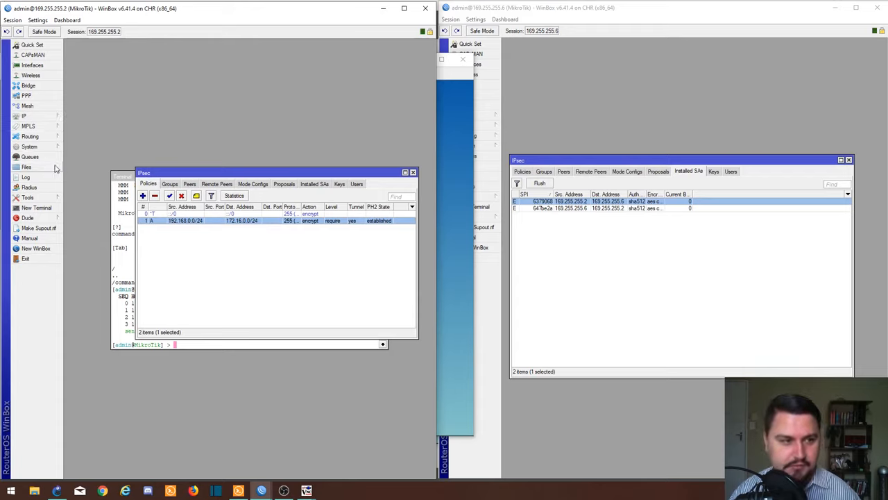
pyautogui.click(23, 116)
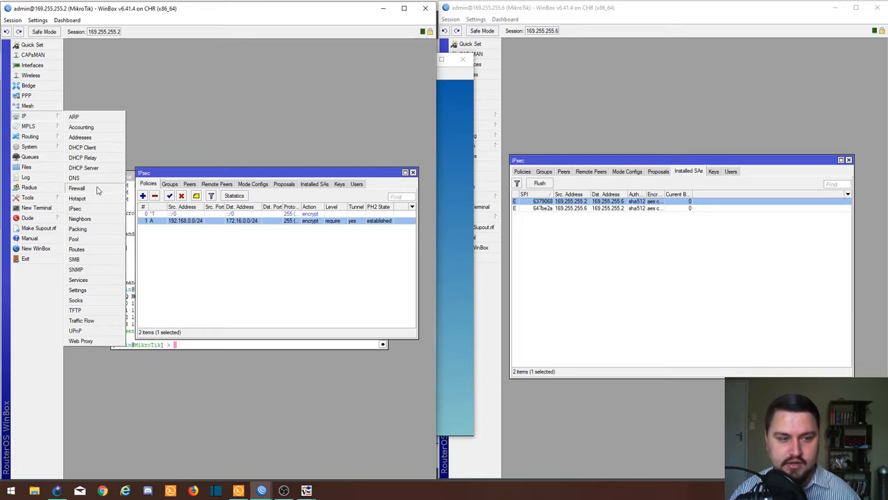
pyautogui.click(76, 188)
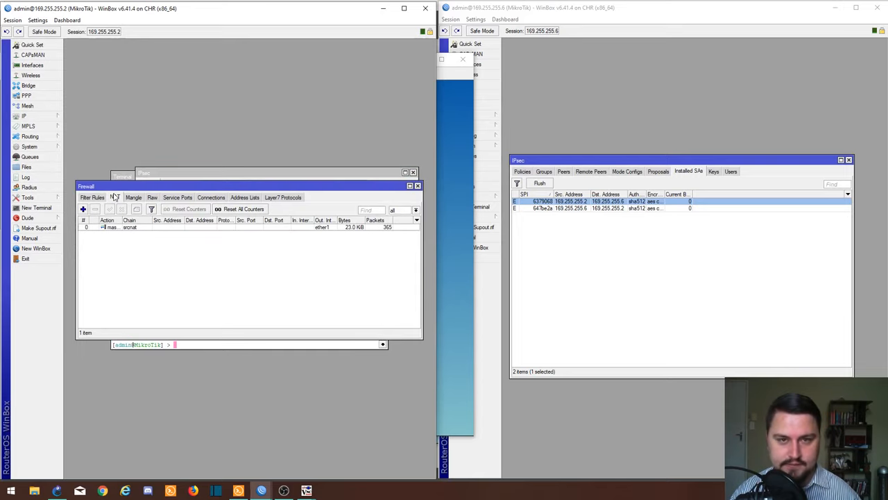
pyautogui.click(83, 209)
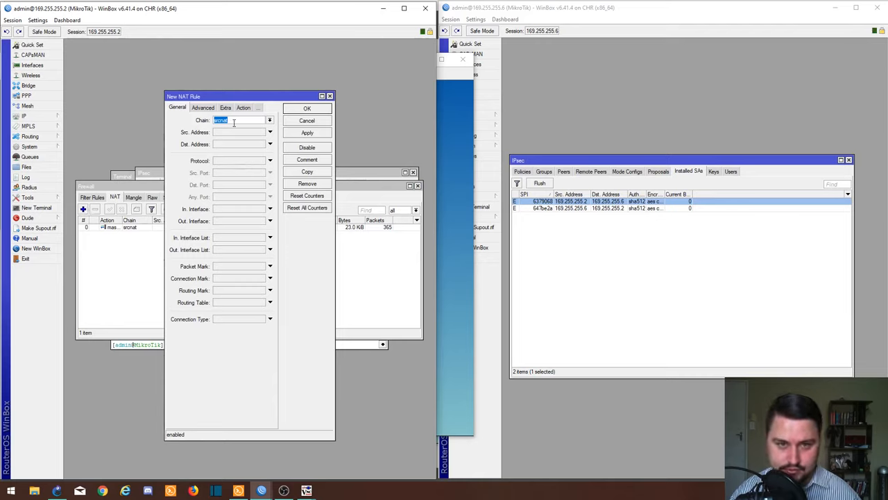
pyautogui.click(240, 132)
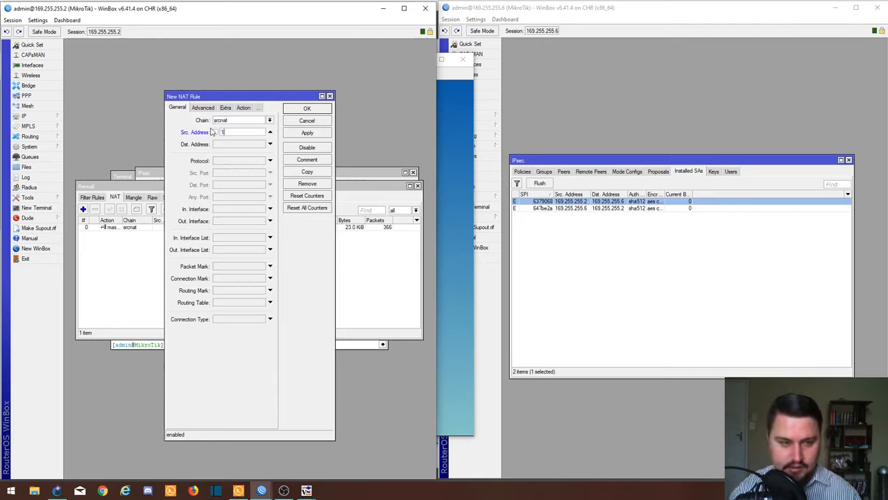
pyautogui.write('92.168.0.0/24')
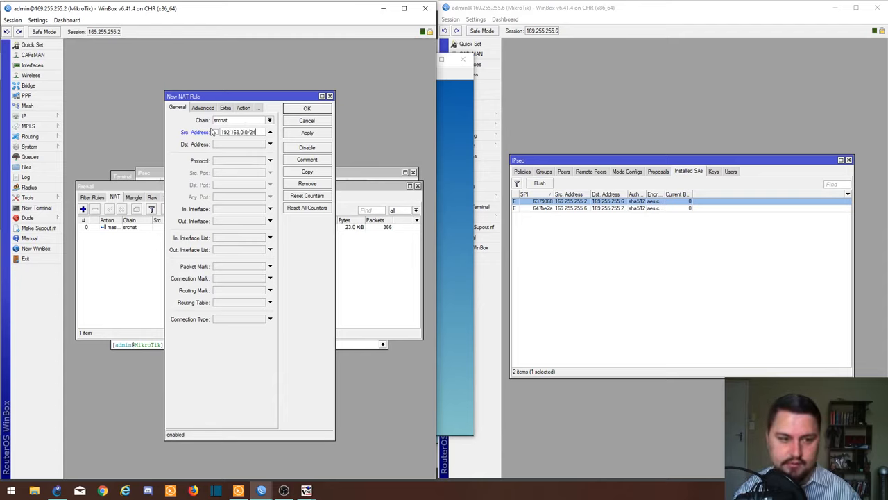
pyautogui.write('19')
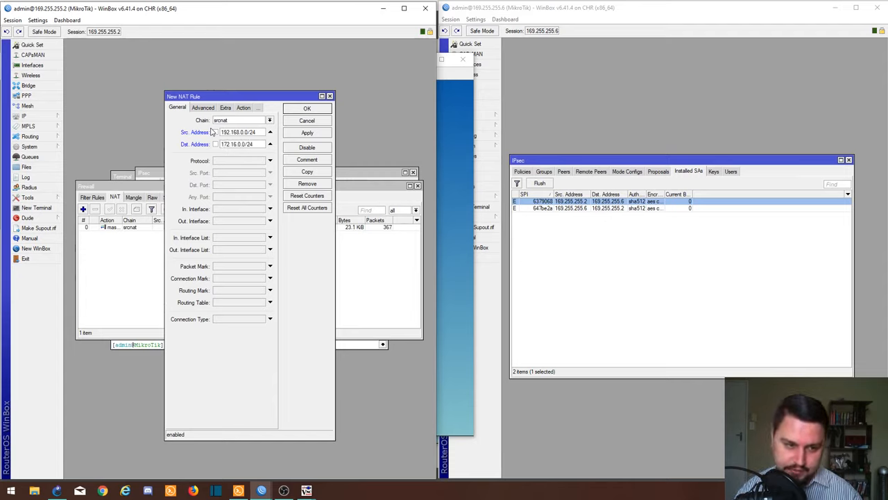
pyautogui.click(244, 108)
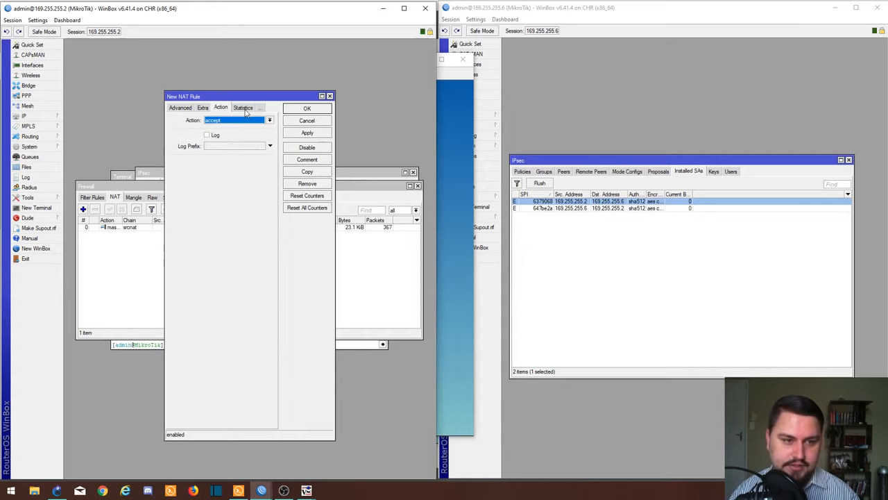
pyautogui.moveTo(291, 135)
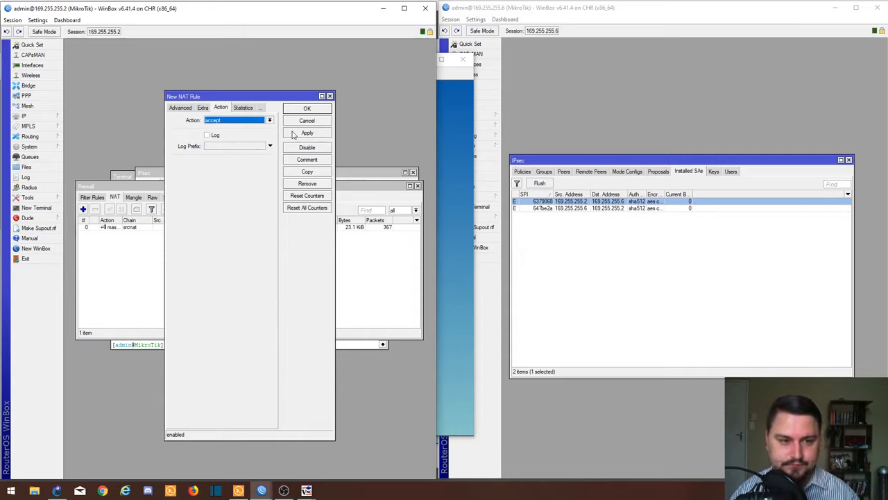
pyautogui.click(306, 109)
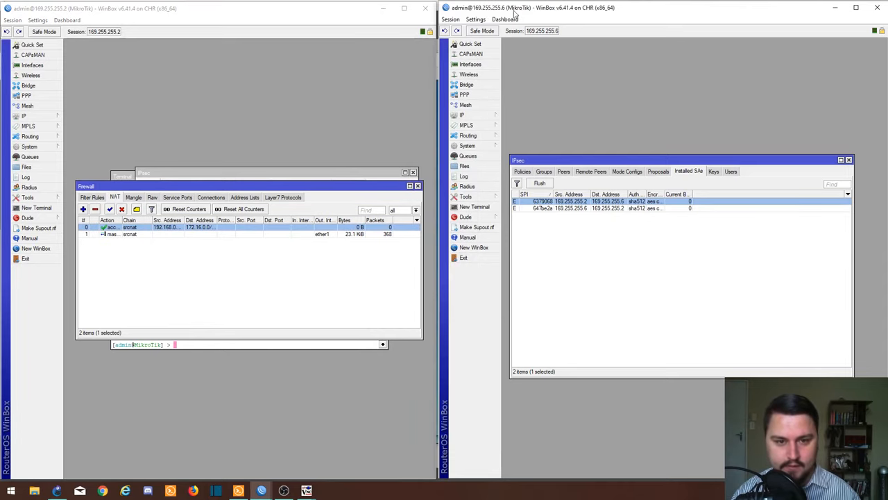
# Step: Add a second-router NAT accept rule from 172.16.0.0/24 to 192.168.0.0/24
pyautogui.click(462, 116)
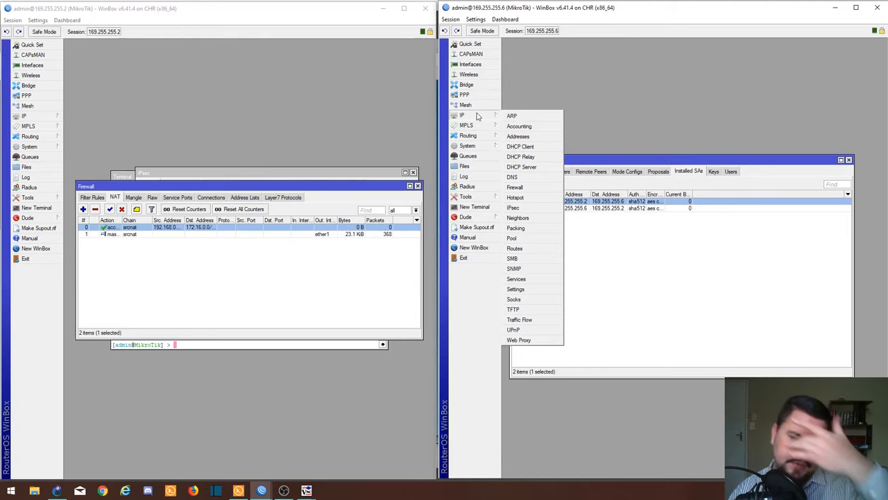
pyautogui.moveTo(536, 166)
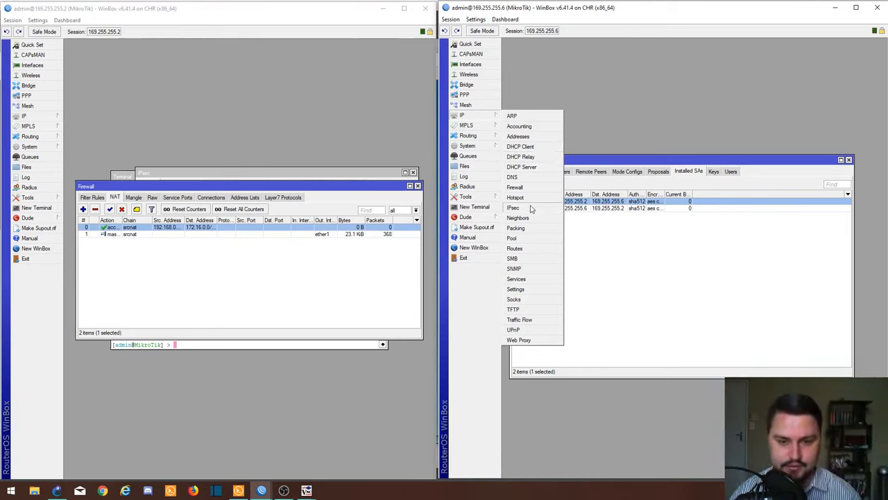
pyautogui.moveTo(491, 137)
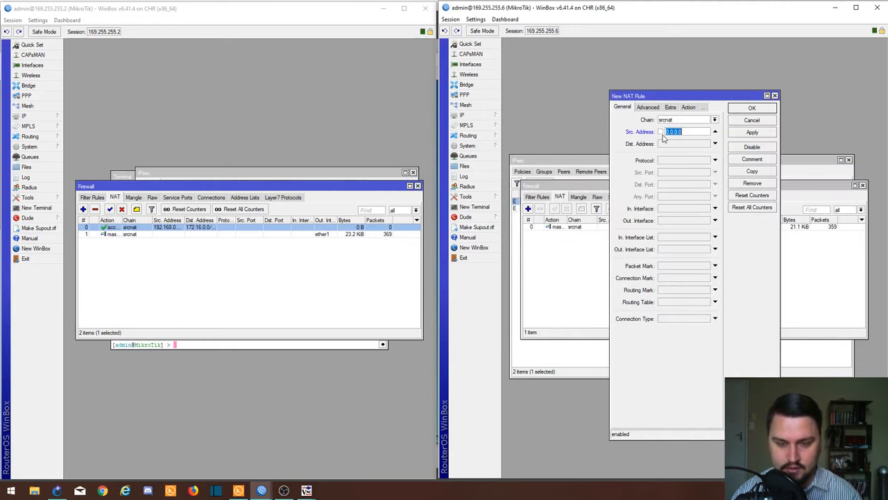
pyautogui.write('172.16')
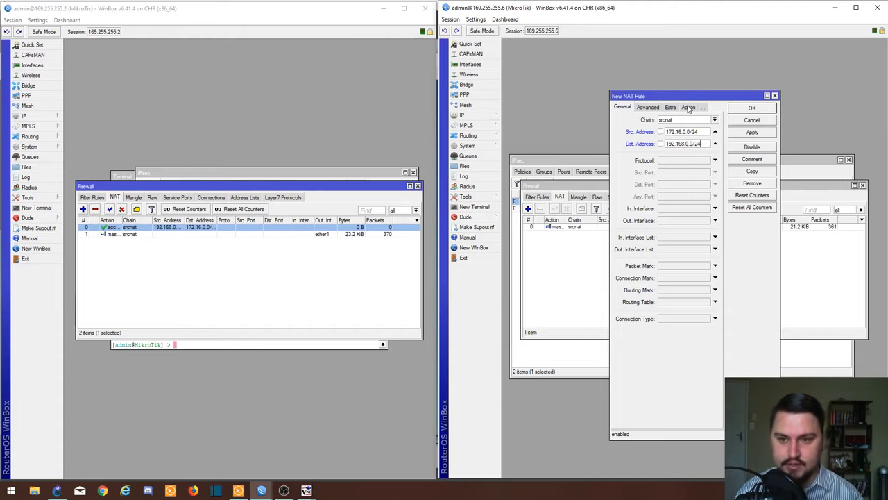
pyautogui.click(689, 107)
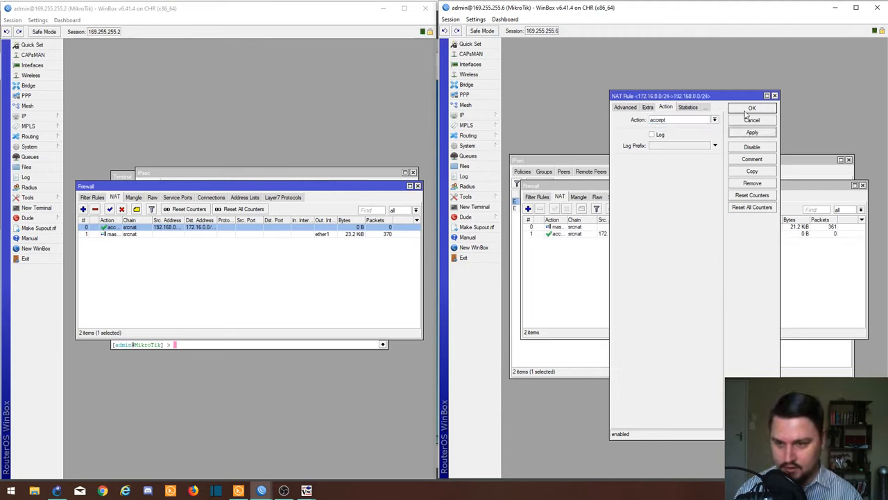
pyautogui.click(752, 108)
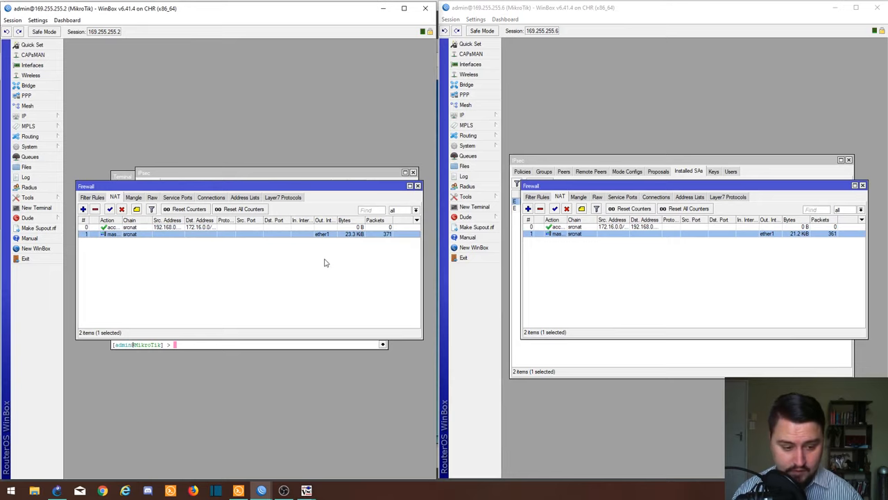
pyautogui.moveTo(291, 409)
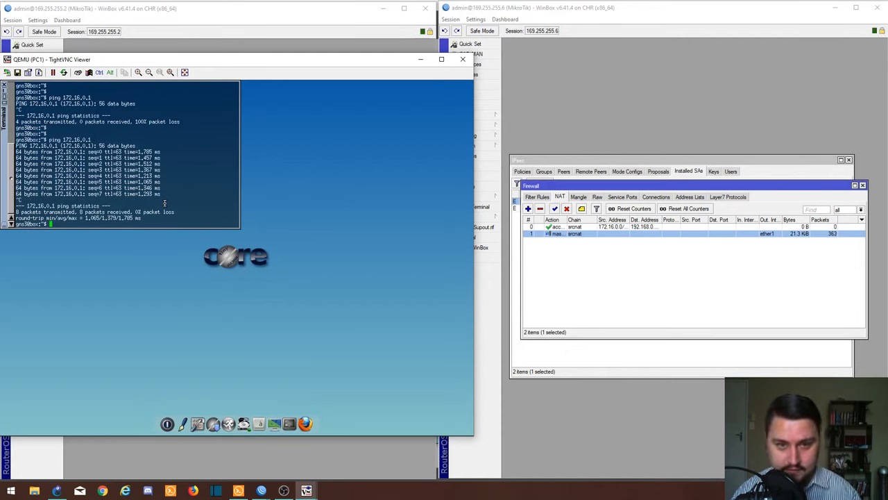
# Step: Run ifconfig on PC1, copy its address 192.168.0.50, and type ping 192.168.0.50 on PC2
pyautogui.write('ifconfig')
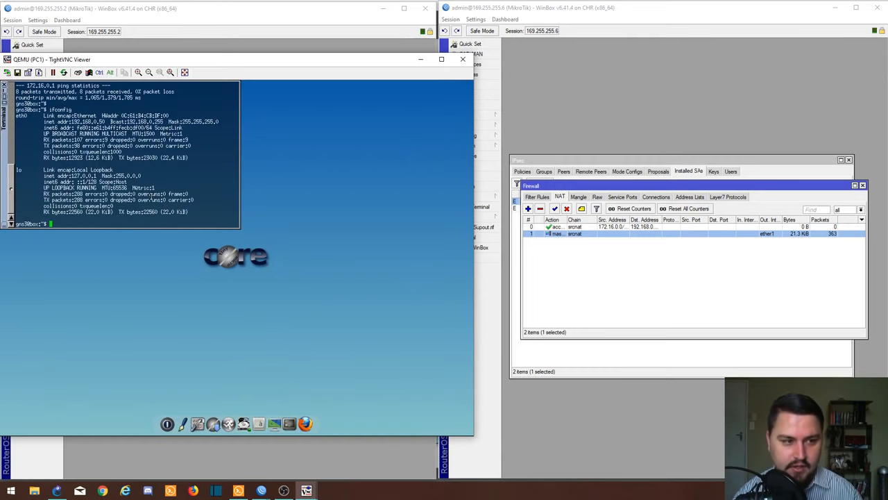
pyautogui.doubleClick(80, 122)
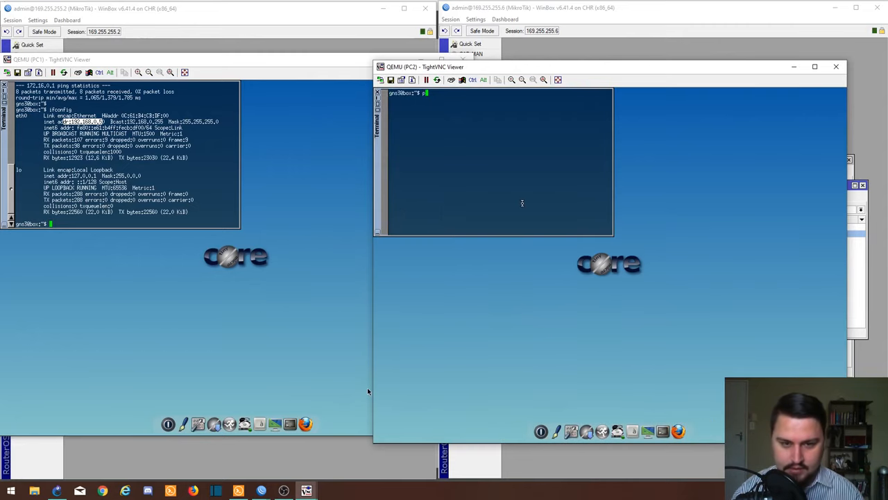
pyautogui.write('ing 192.16')
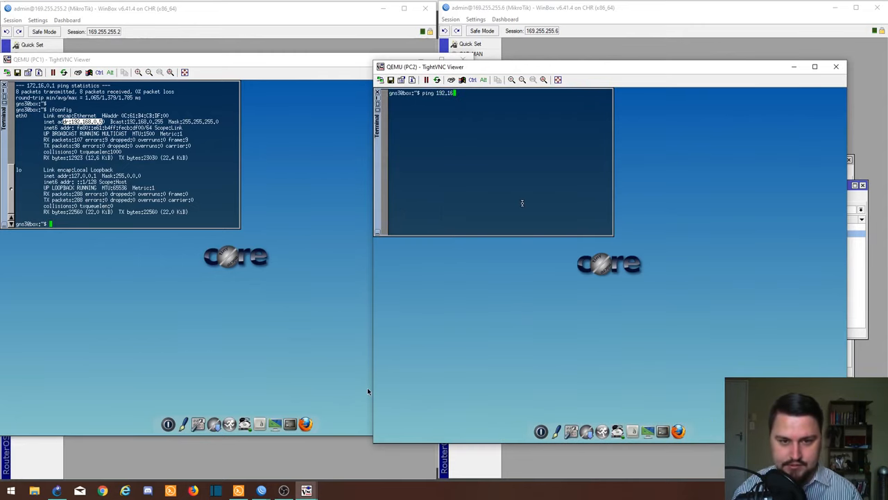
pyautogui.write('.50')
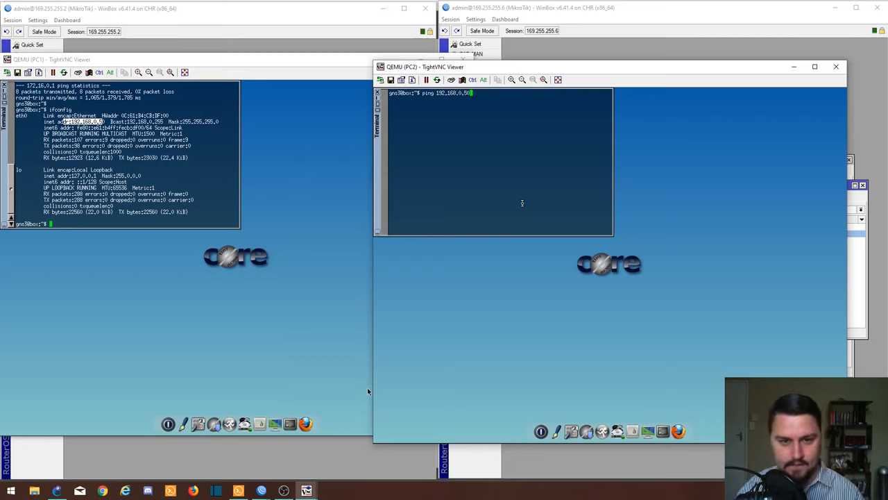